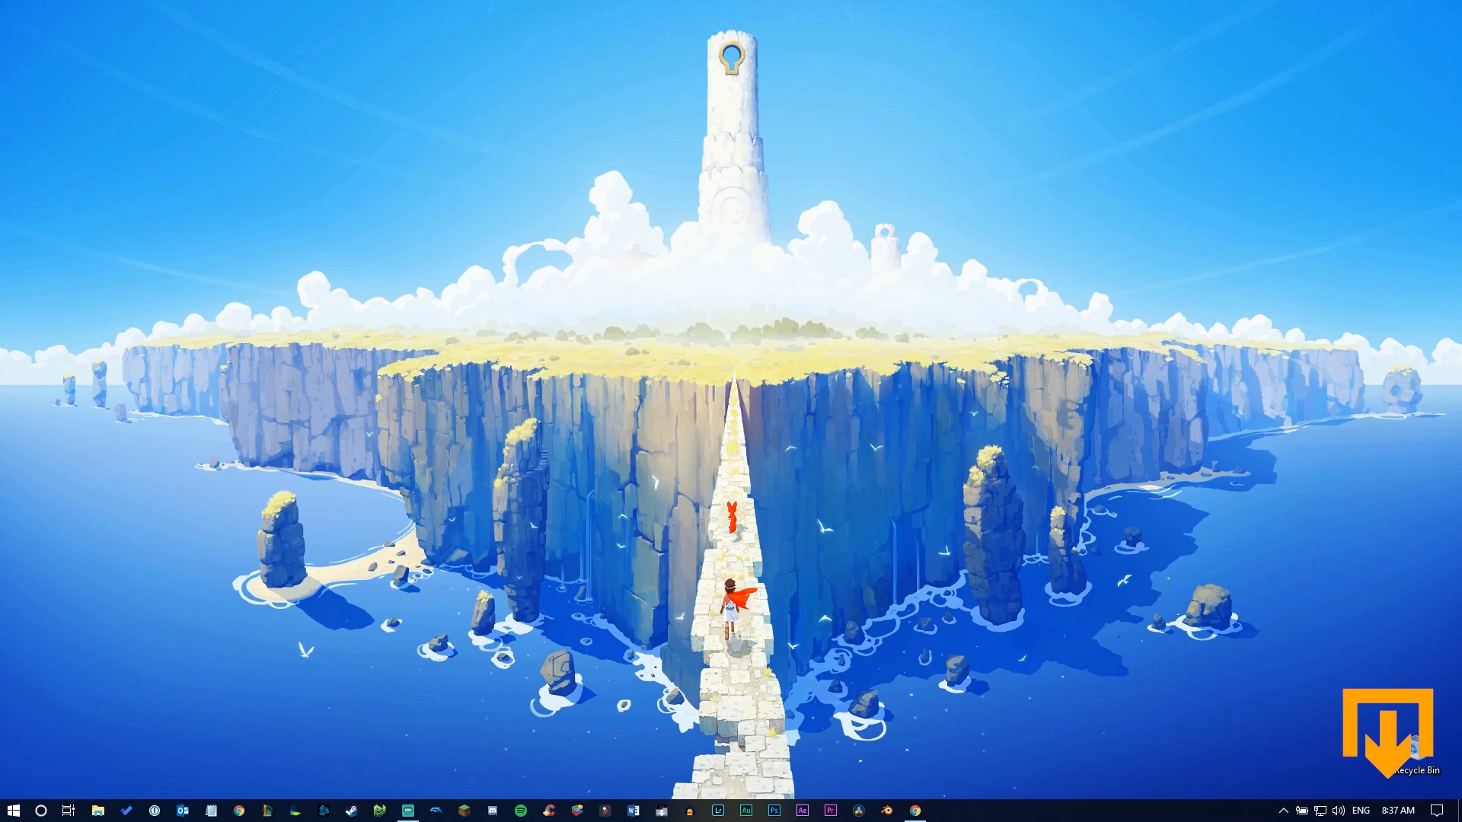
pyautogui.moveTo(1104, 735)
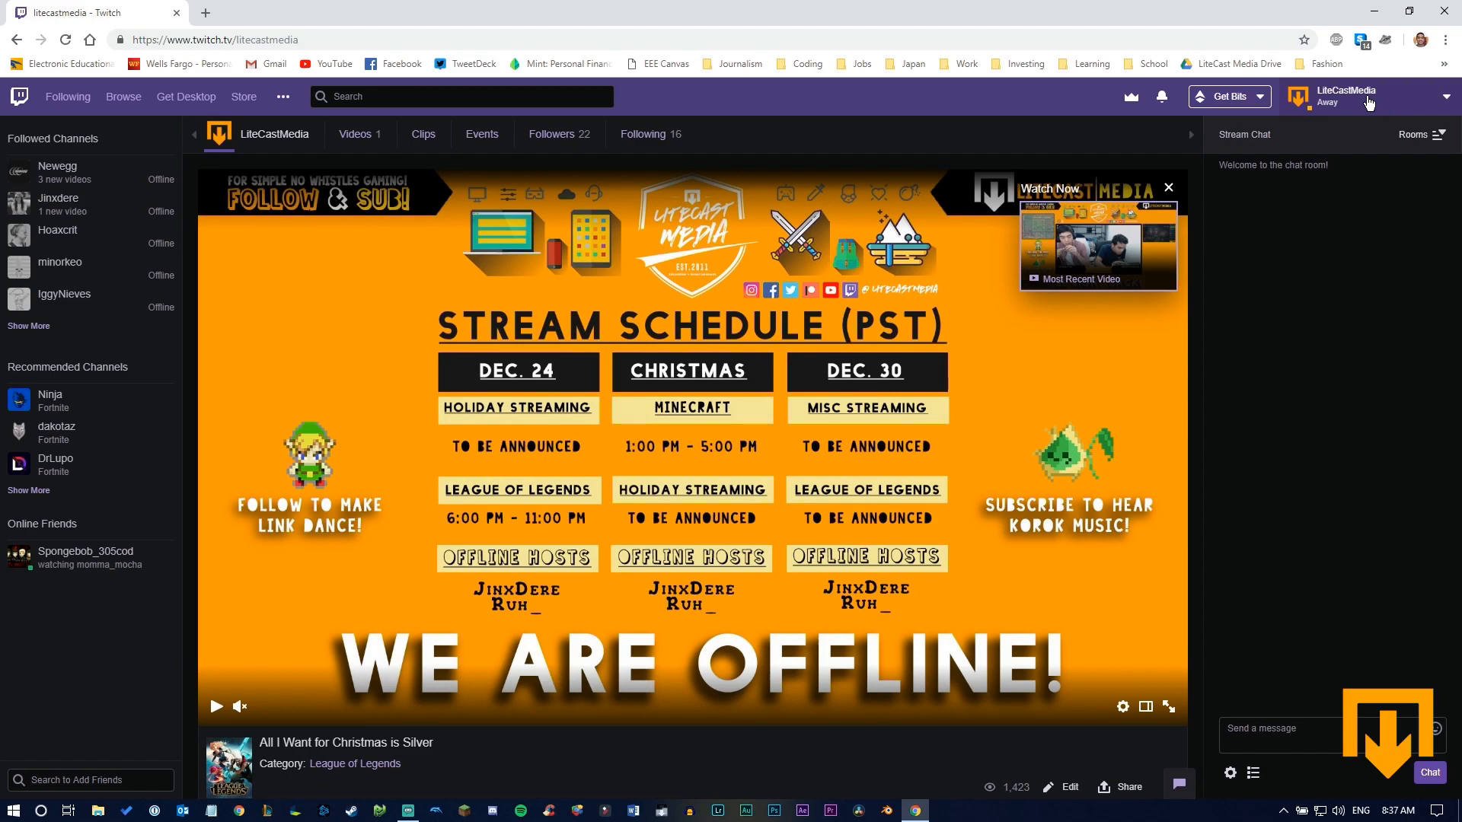
# Step: Go to the creator dashboard from the account menu to reach the channel settings
pyautogui.click(1342, 97)
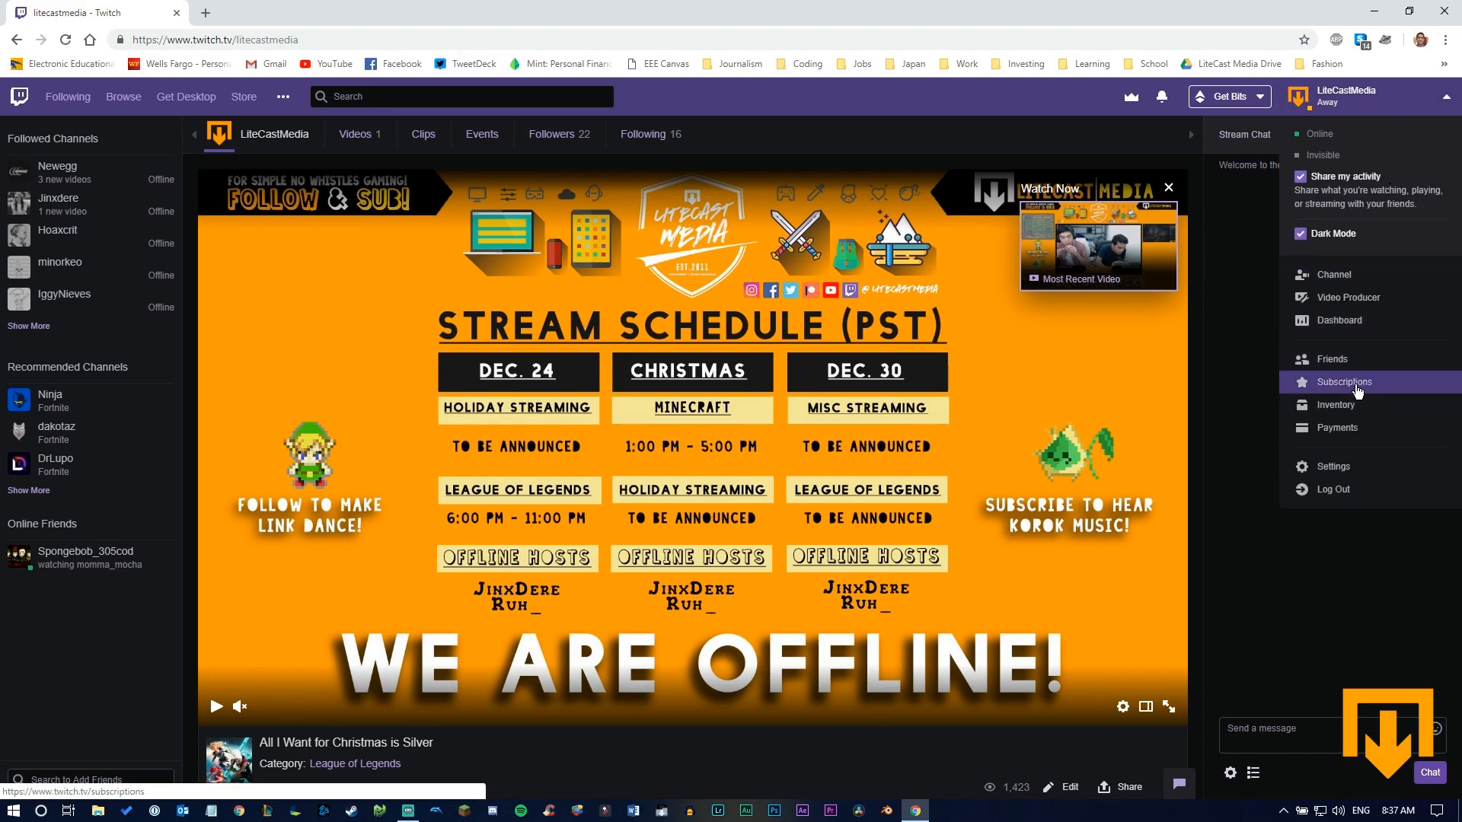
pyautogui.click(1340, 320)
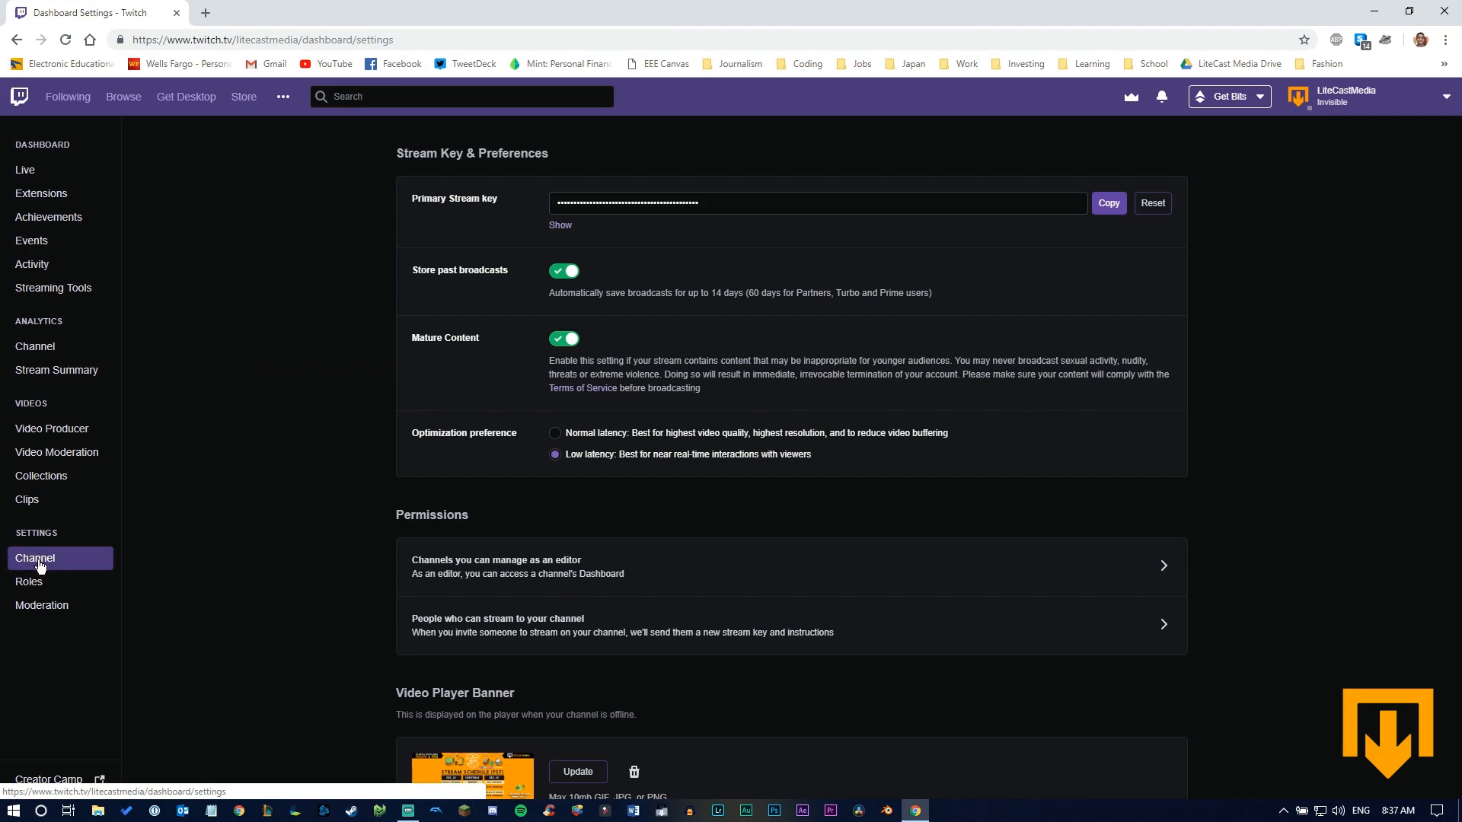
pyautogui.moveTo(1017, 188)
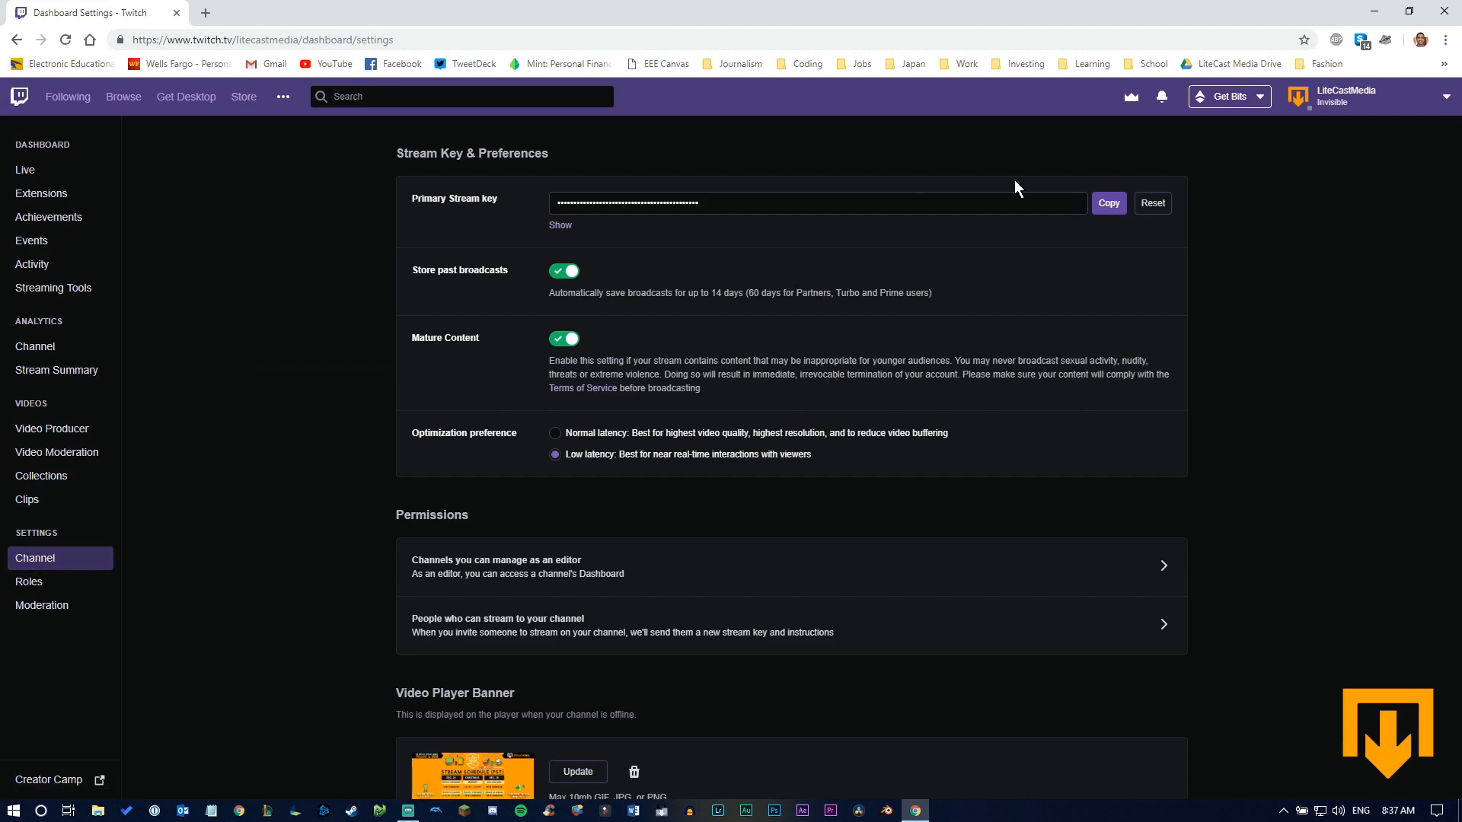
# Step: Copy the primary stream key and request a stream key reset
pyautogui.click(1108, 202)
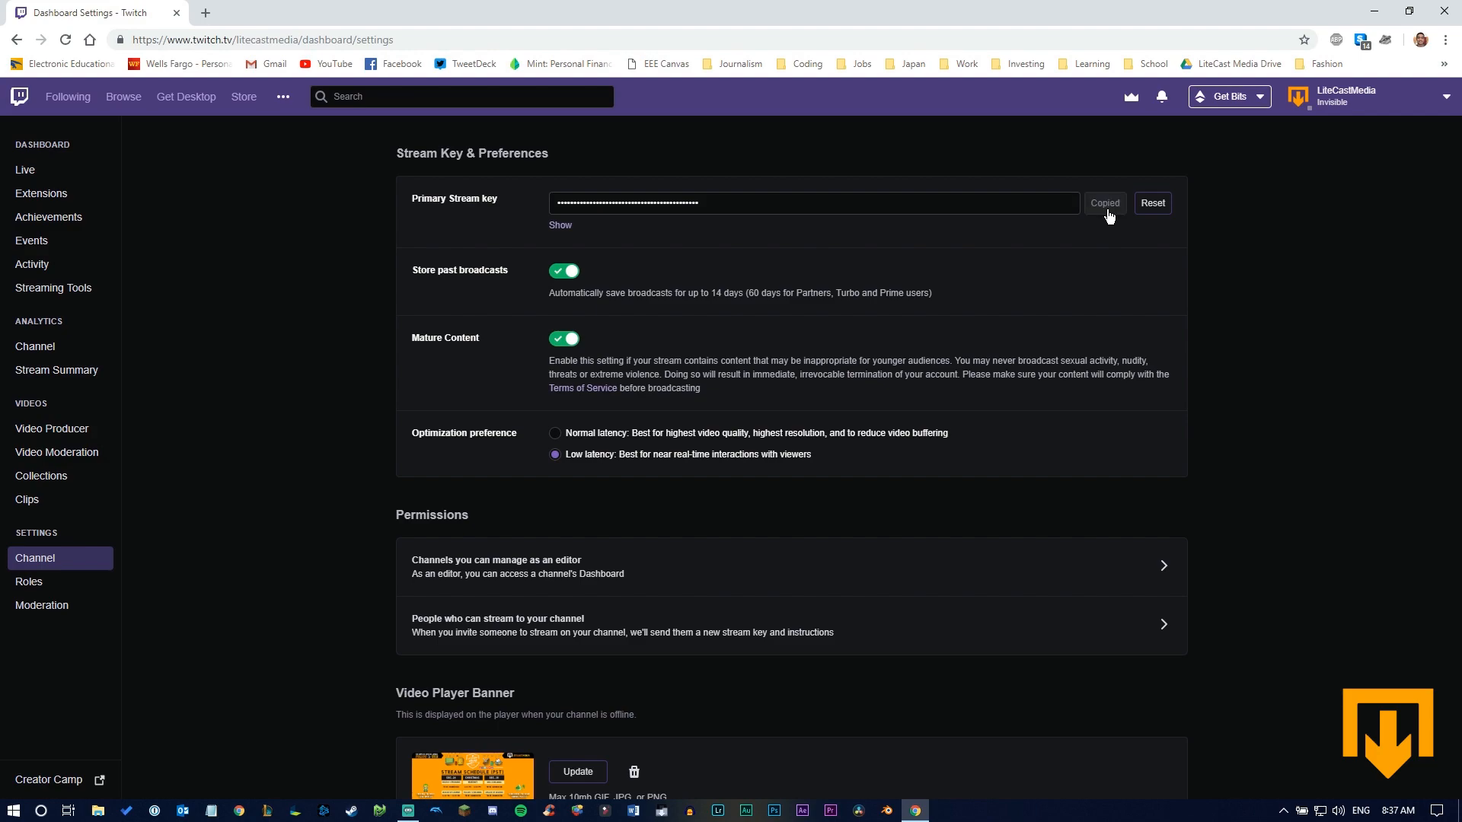
pyautogui.moveTo(1062, 221)
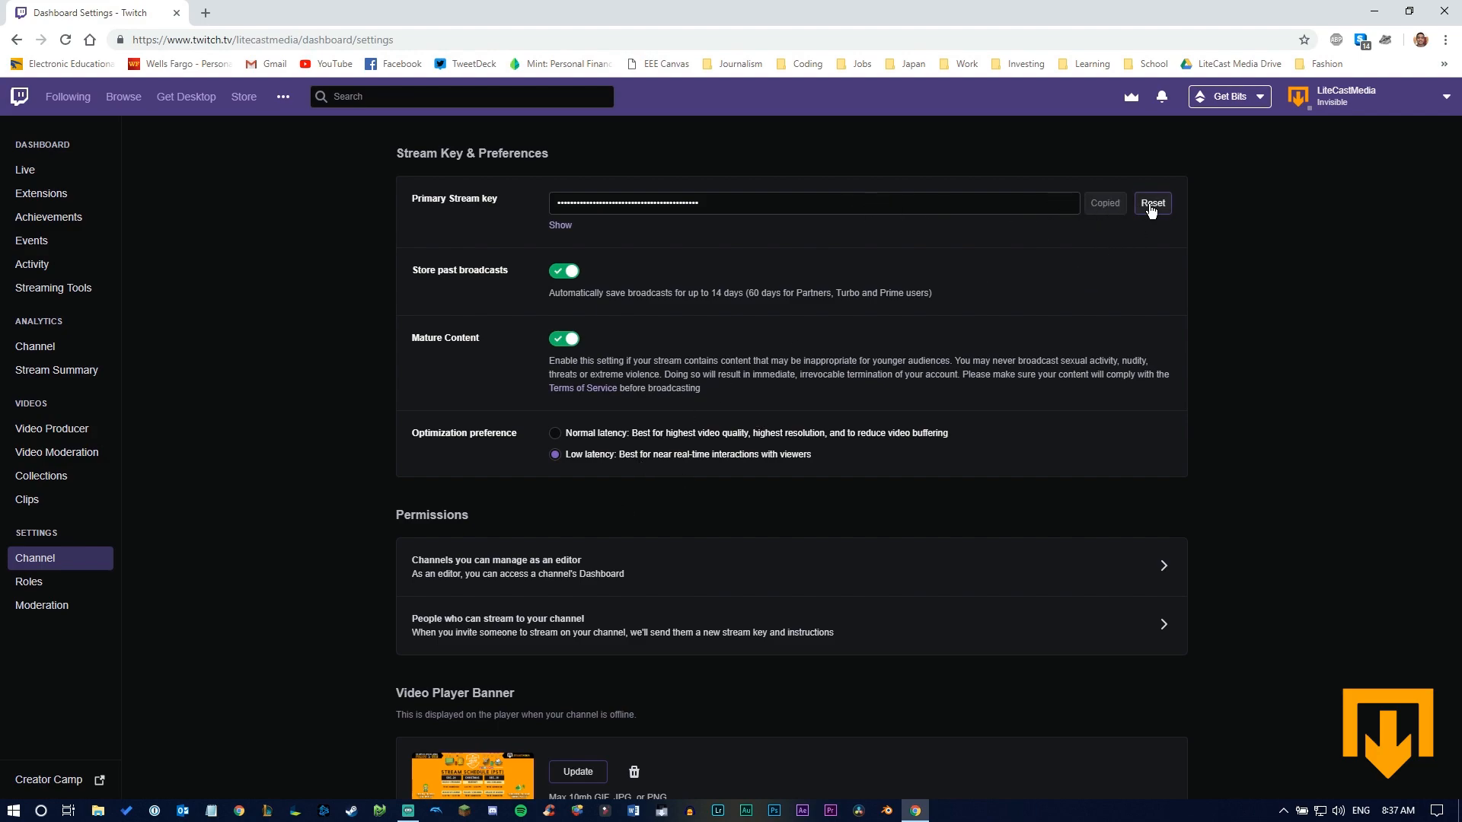
pyautogui.click(1152, 203)
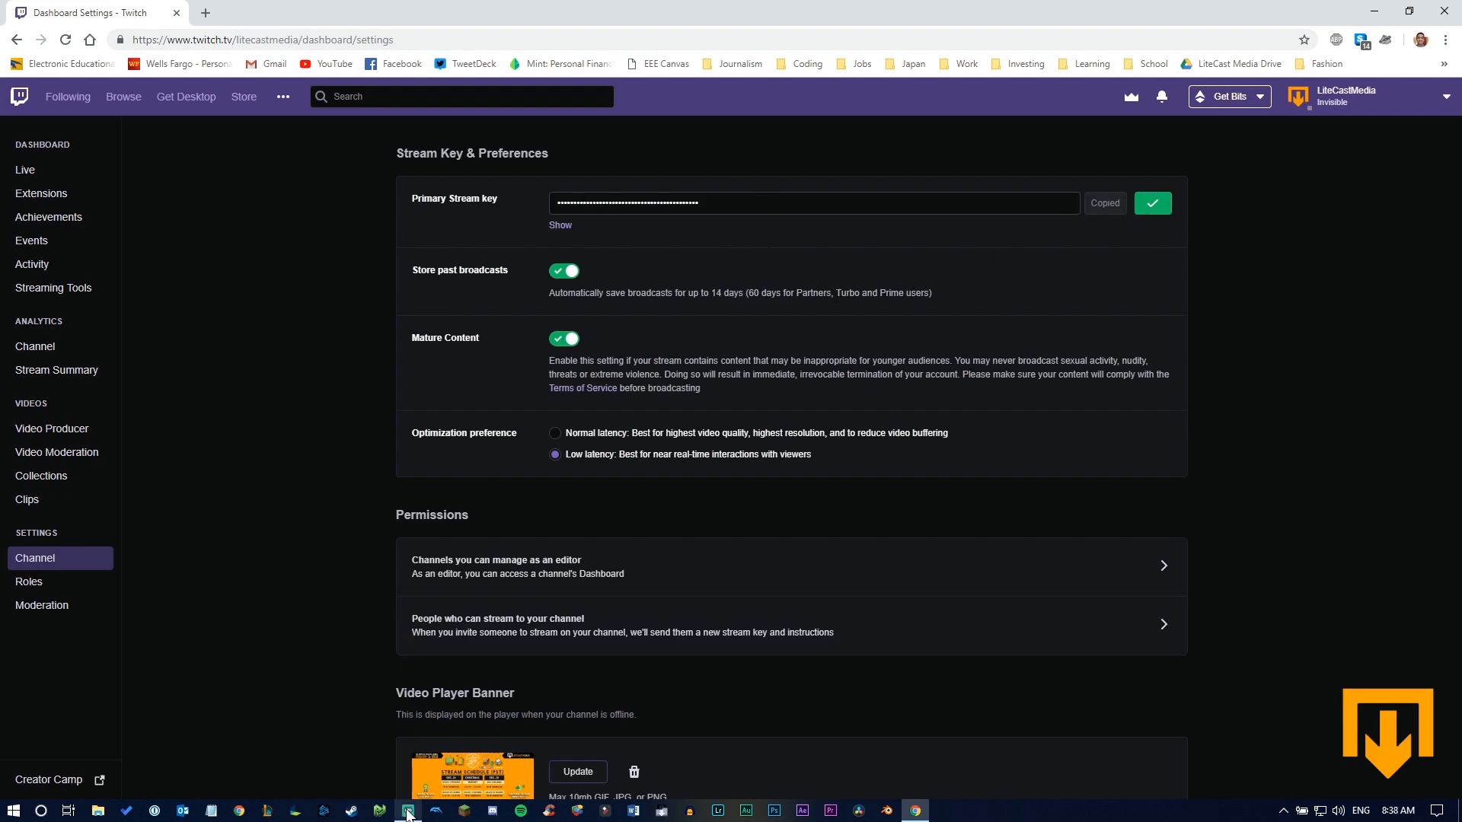
# Step: In Streamlabs OBS stream settings, keep Twitch as the service and confirm with Done
pyautogui.click(406, 809)
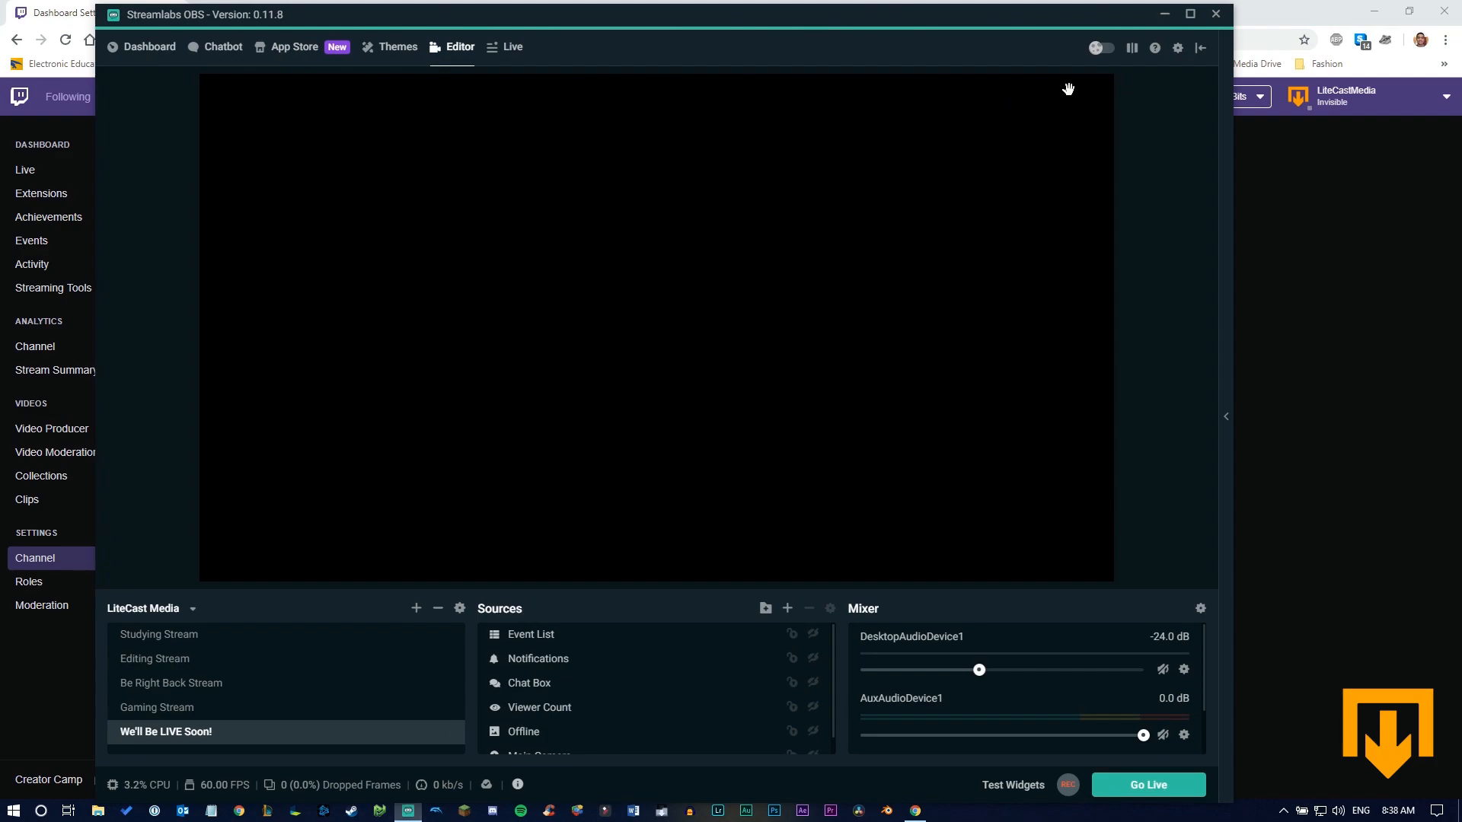
pyautogui.moveTo(1041, 138)
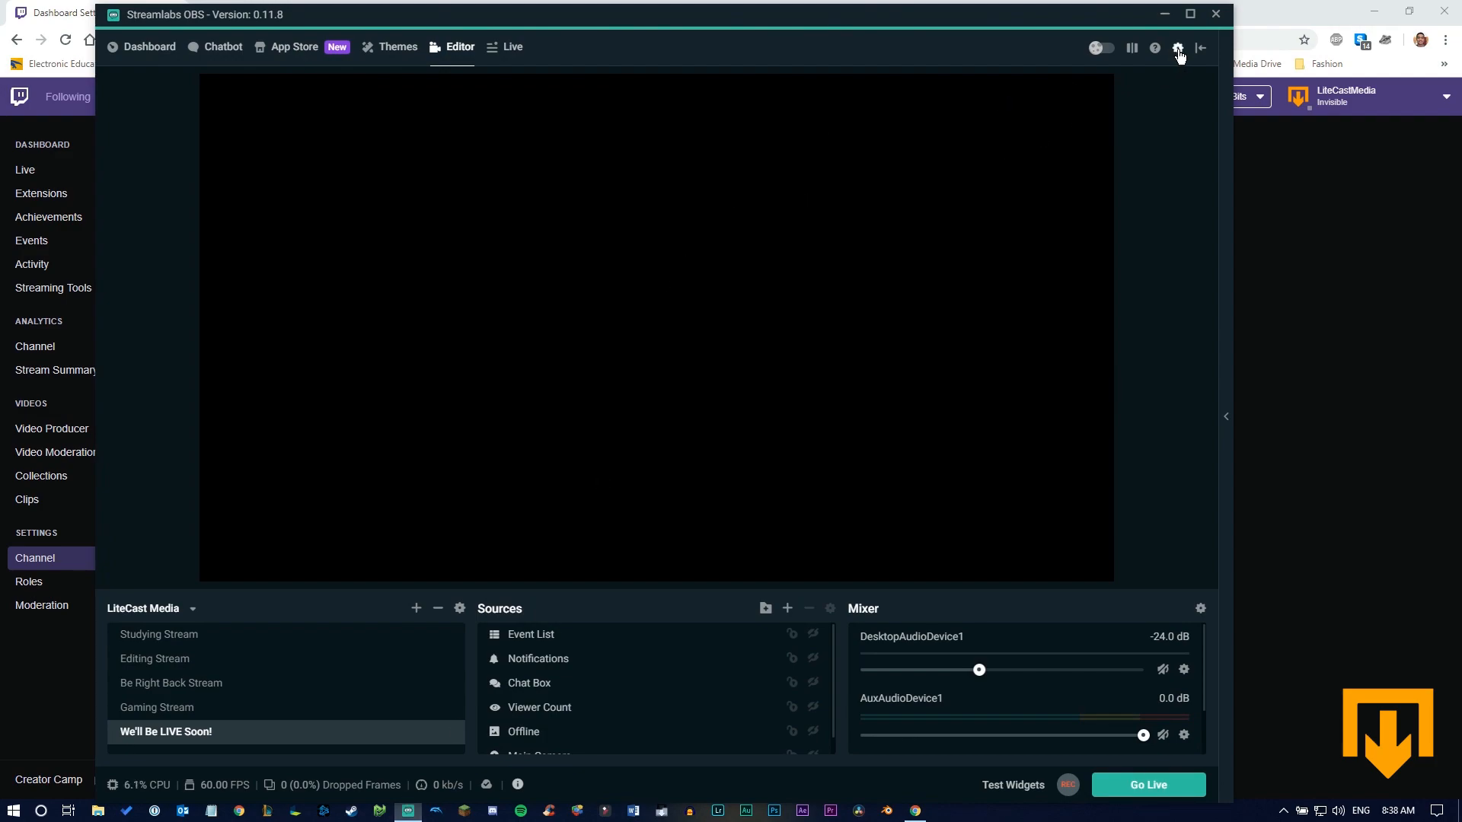
pyautogui.click(1178, 47)
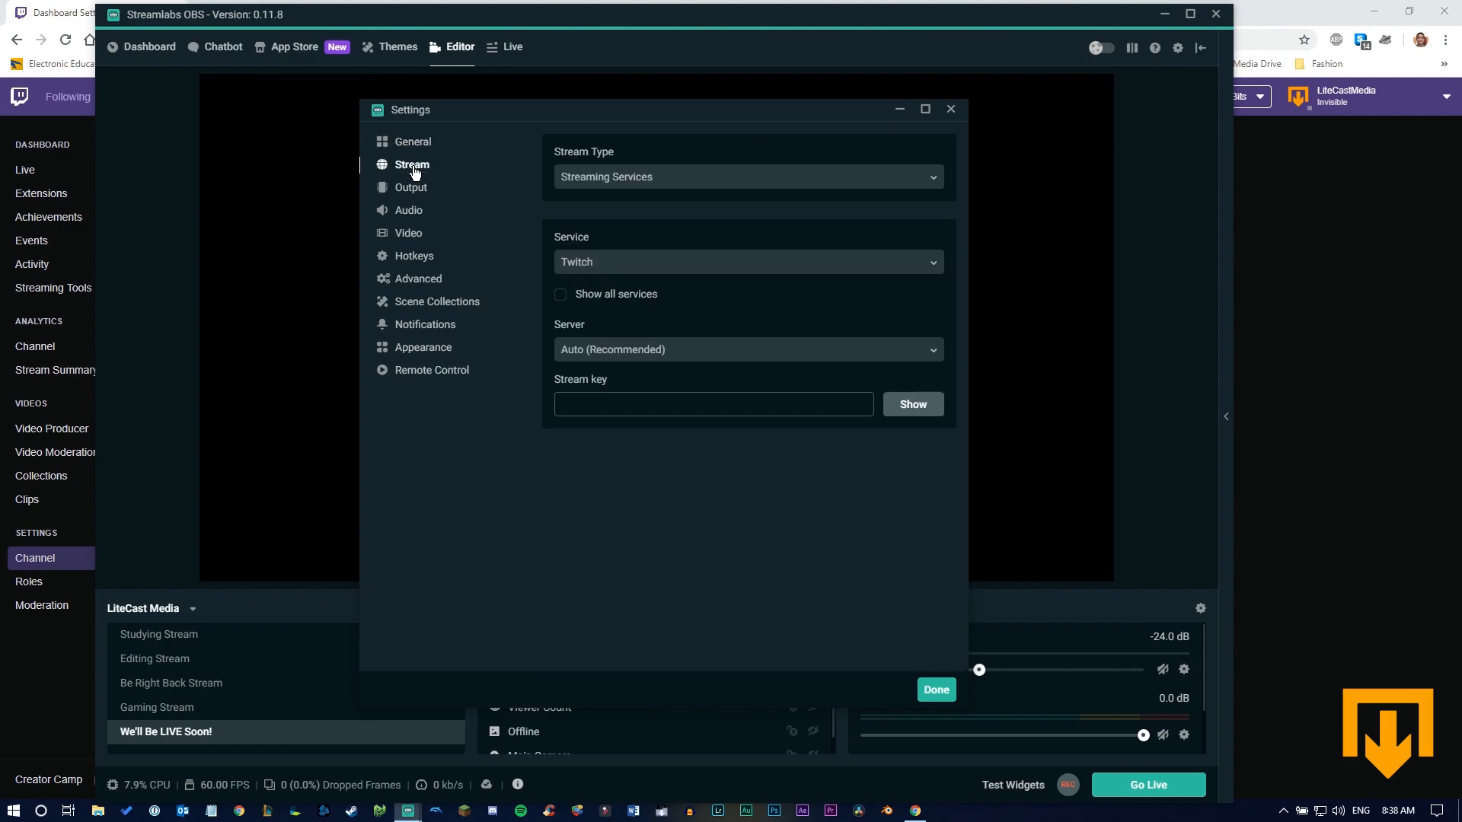
pyautogui.click(714, 403)
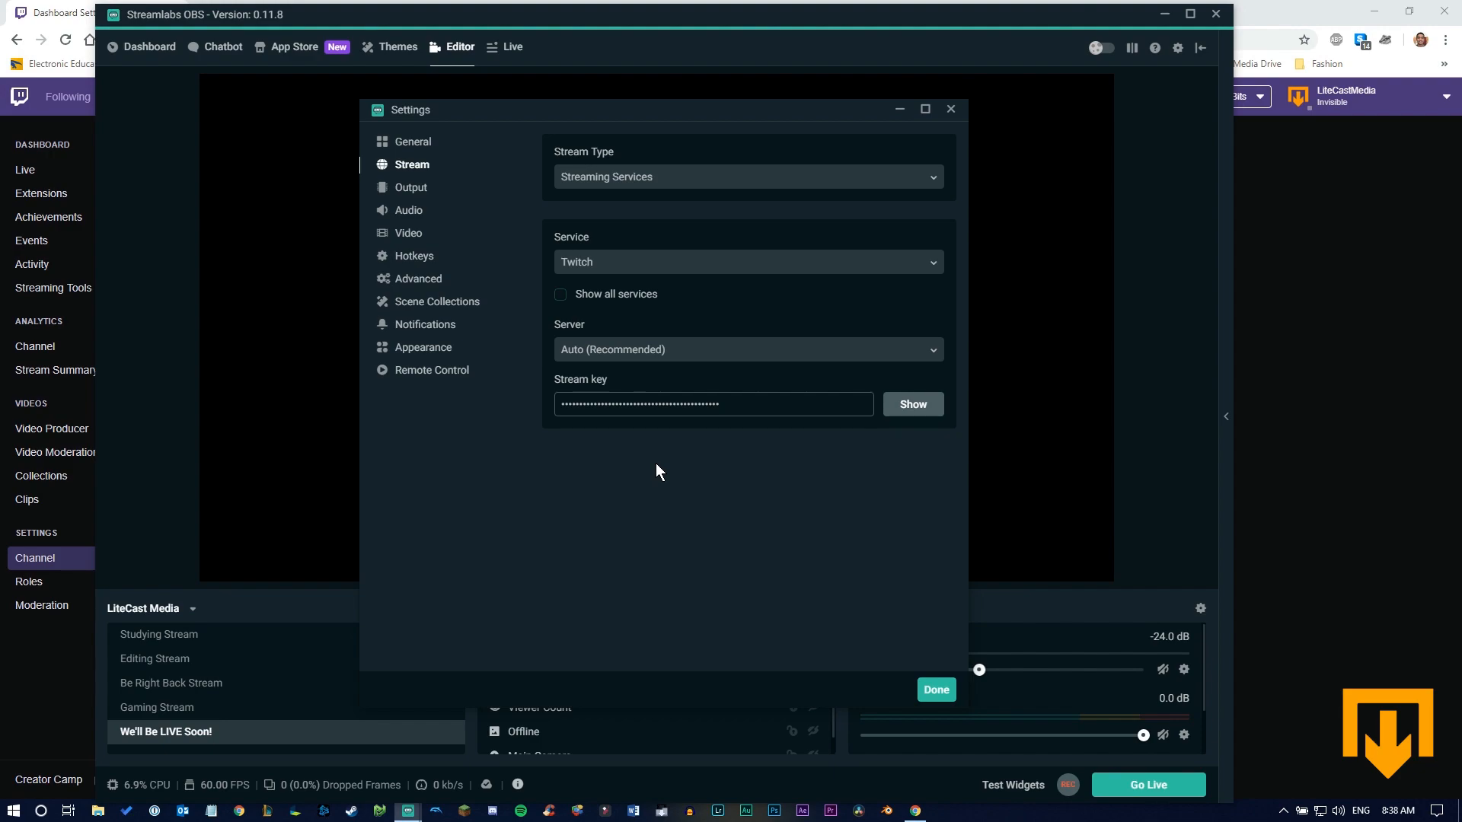
pyautogui.moveTo(595, 273)
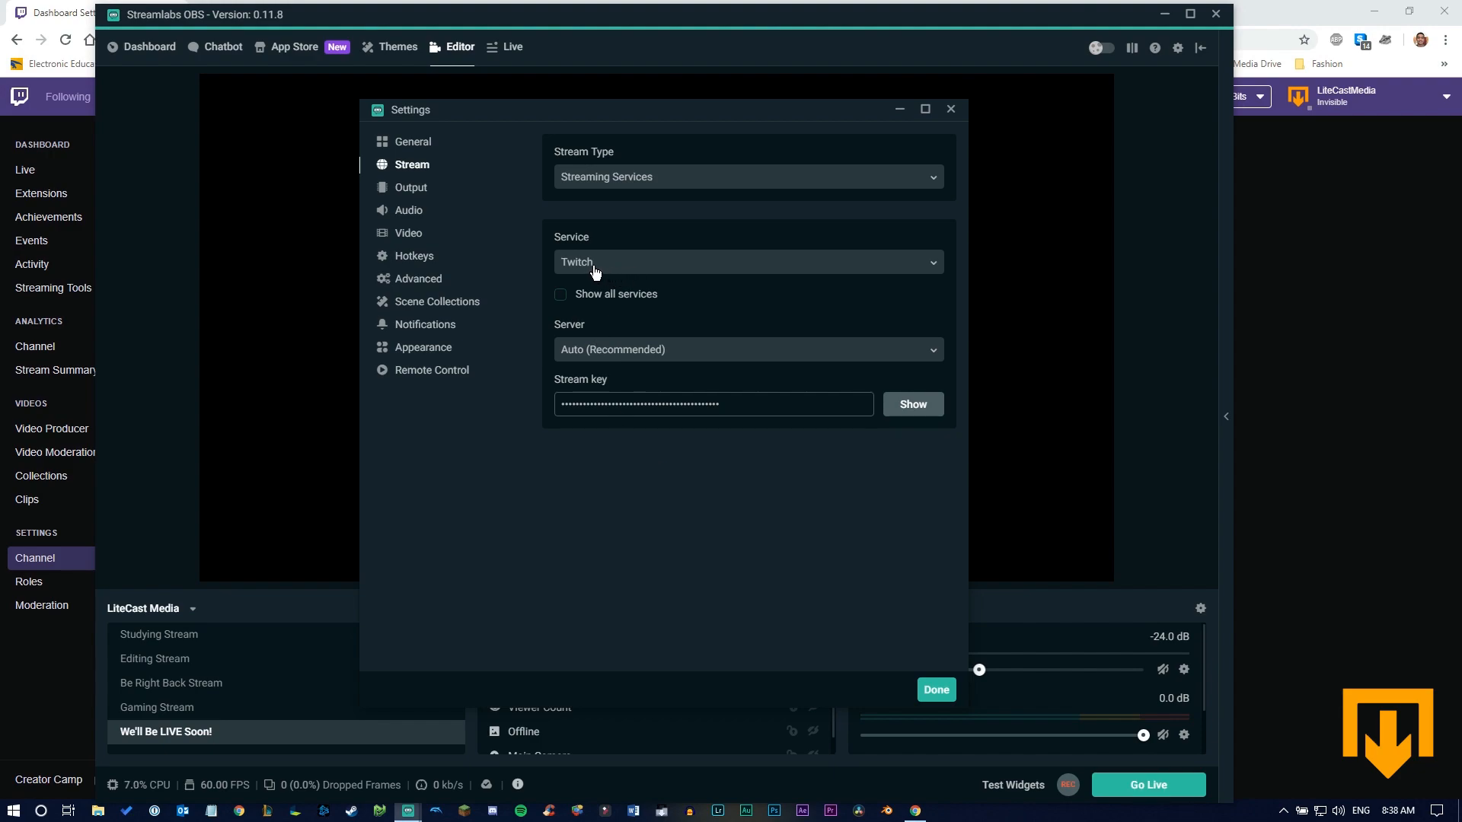
pyautogui.click(746, 262)
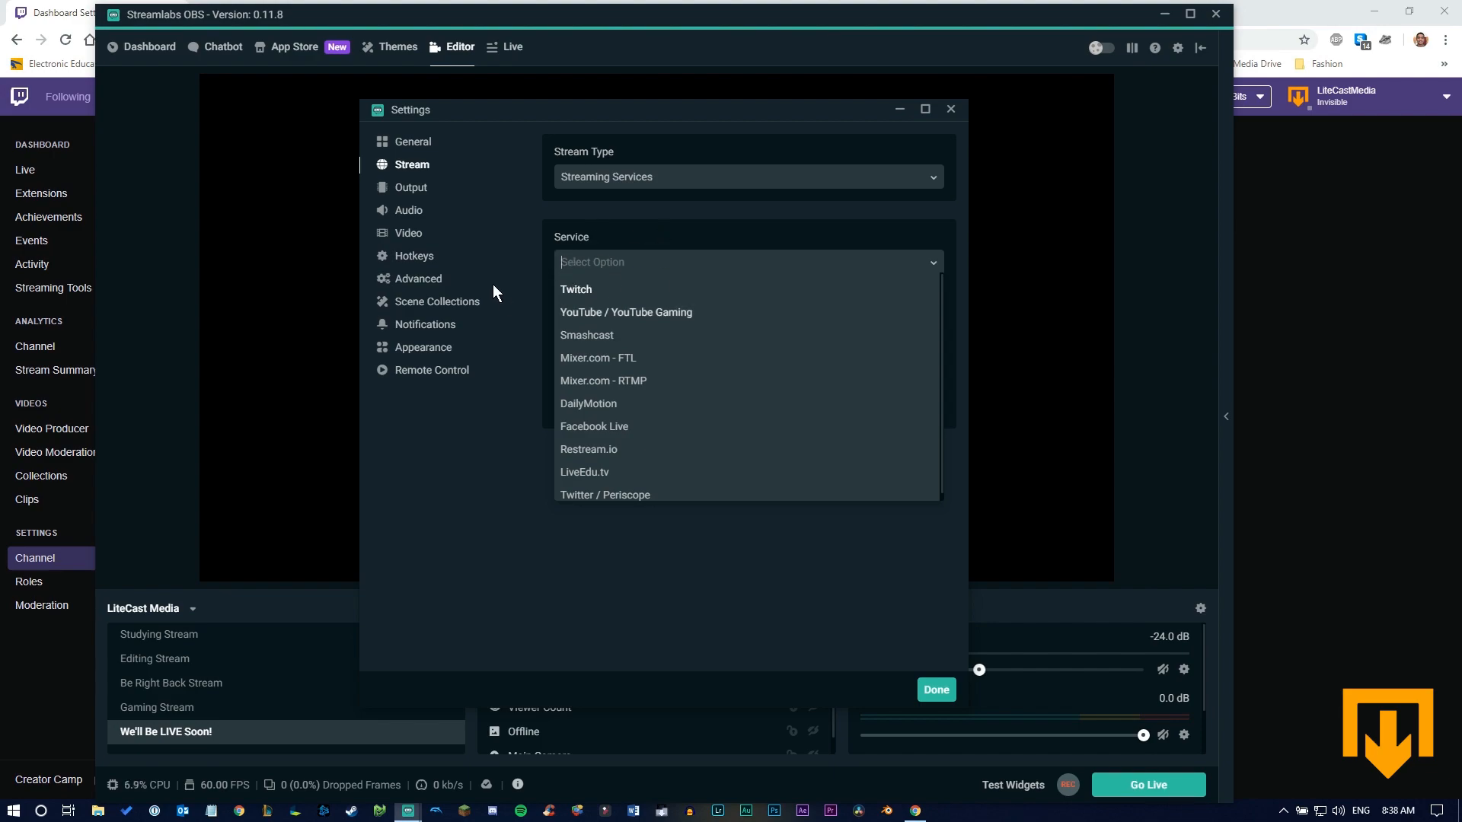
pyautogui.click(576, 289)
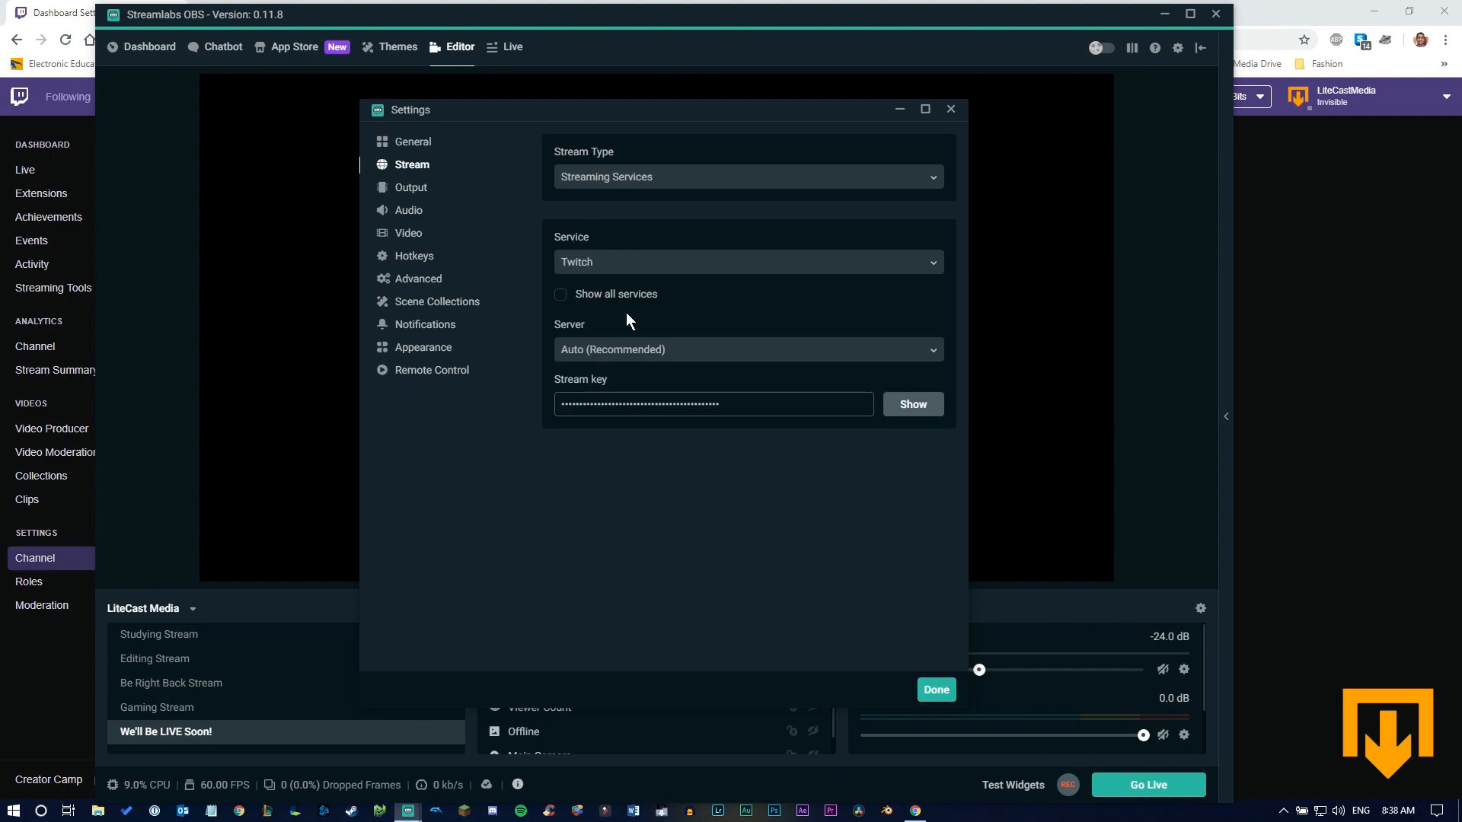
pyautogui.click(934, 689)
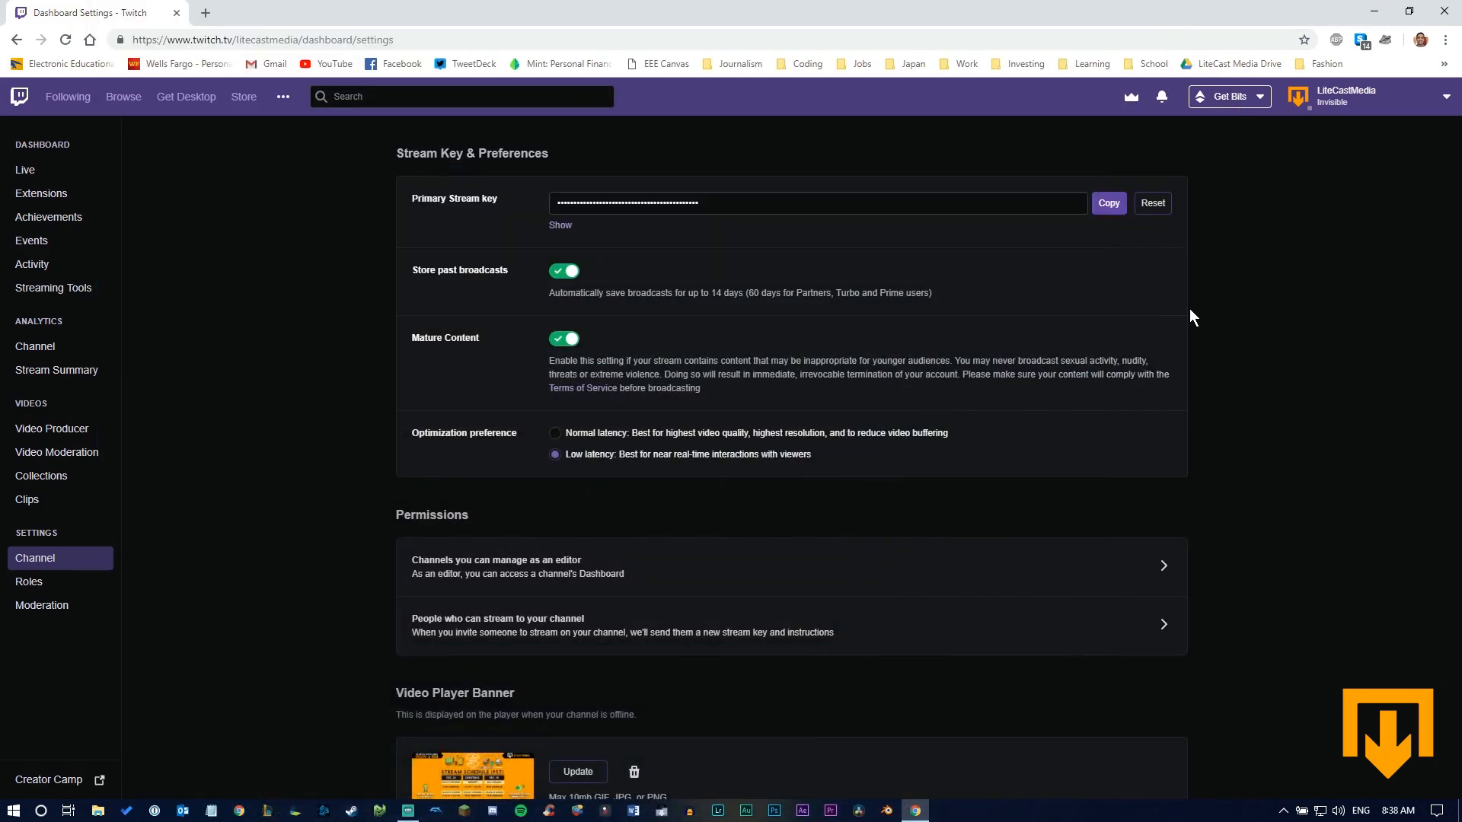
pyautogui.scroll(-3)
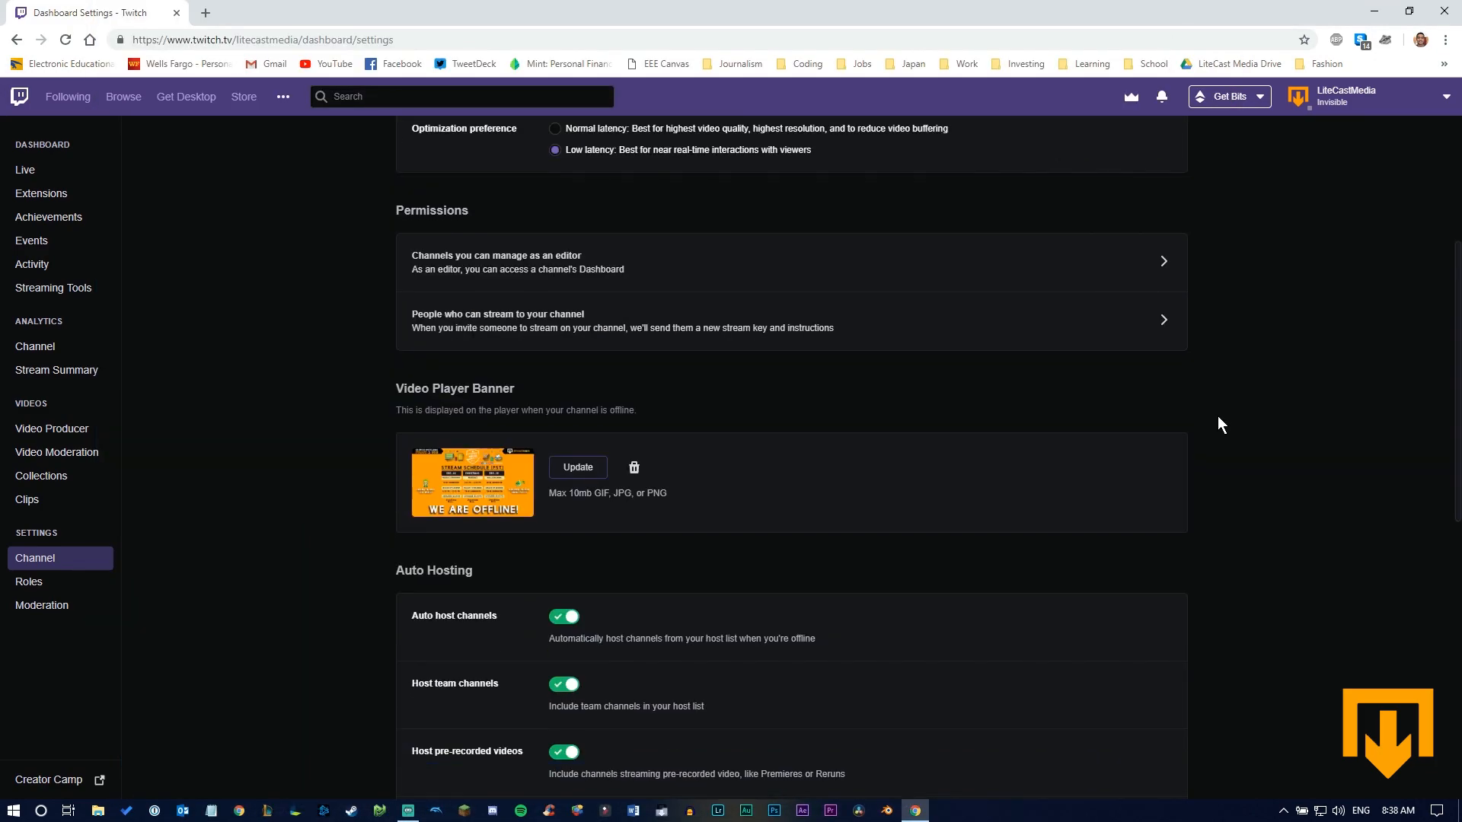
pyautogui.scroll(-3)
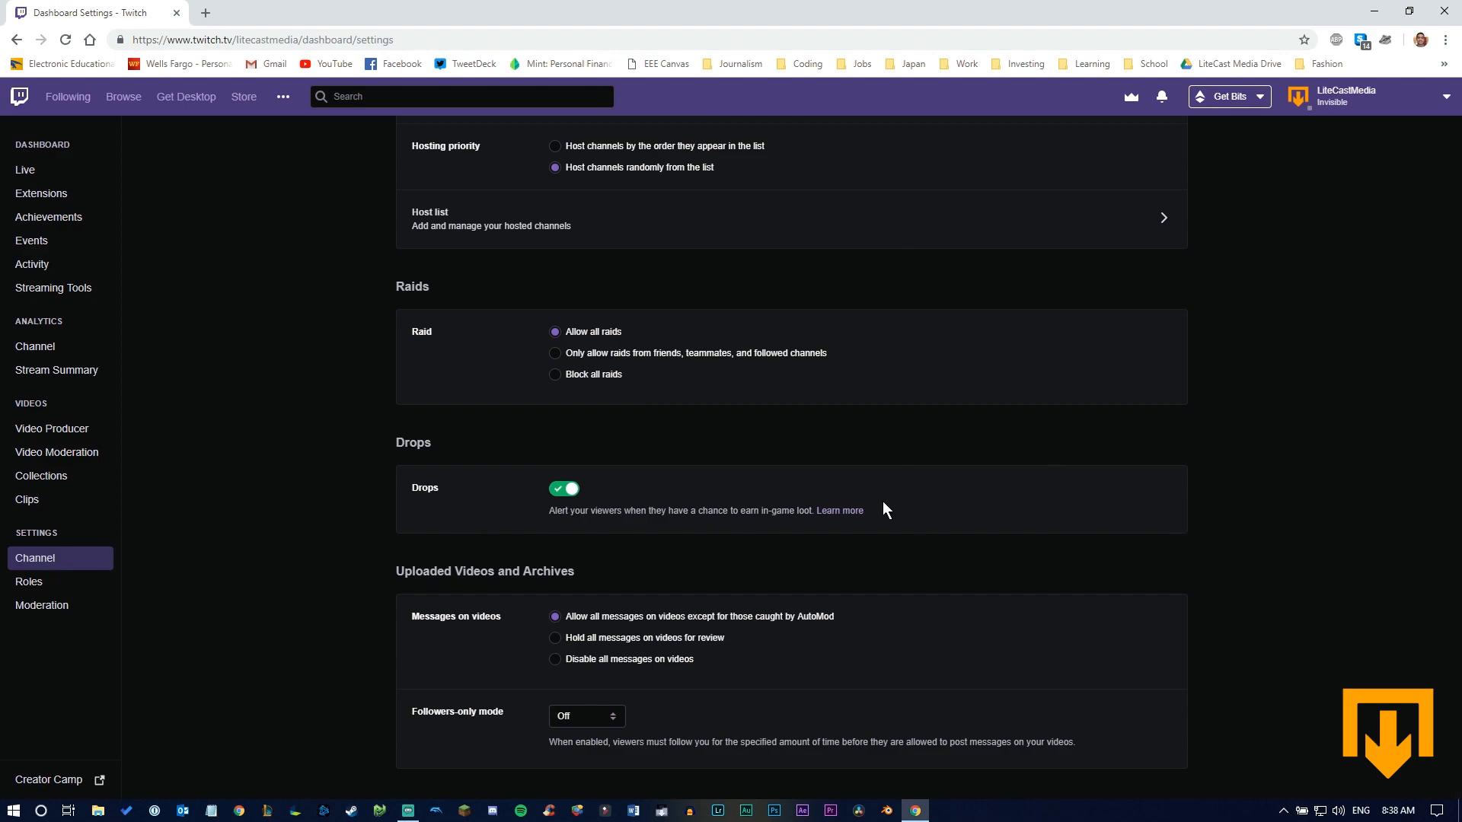
pyautogui.scroll(3)
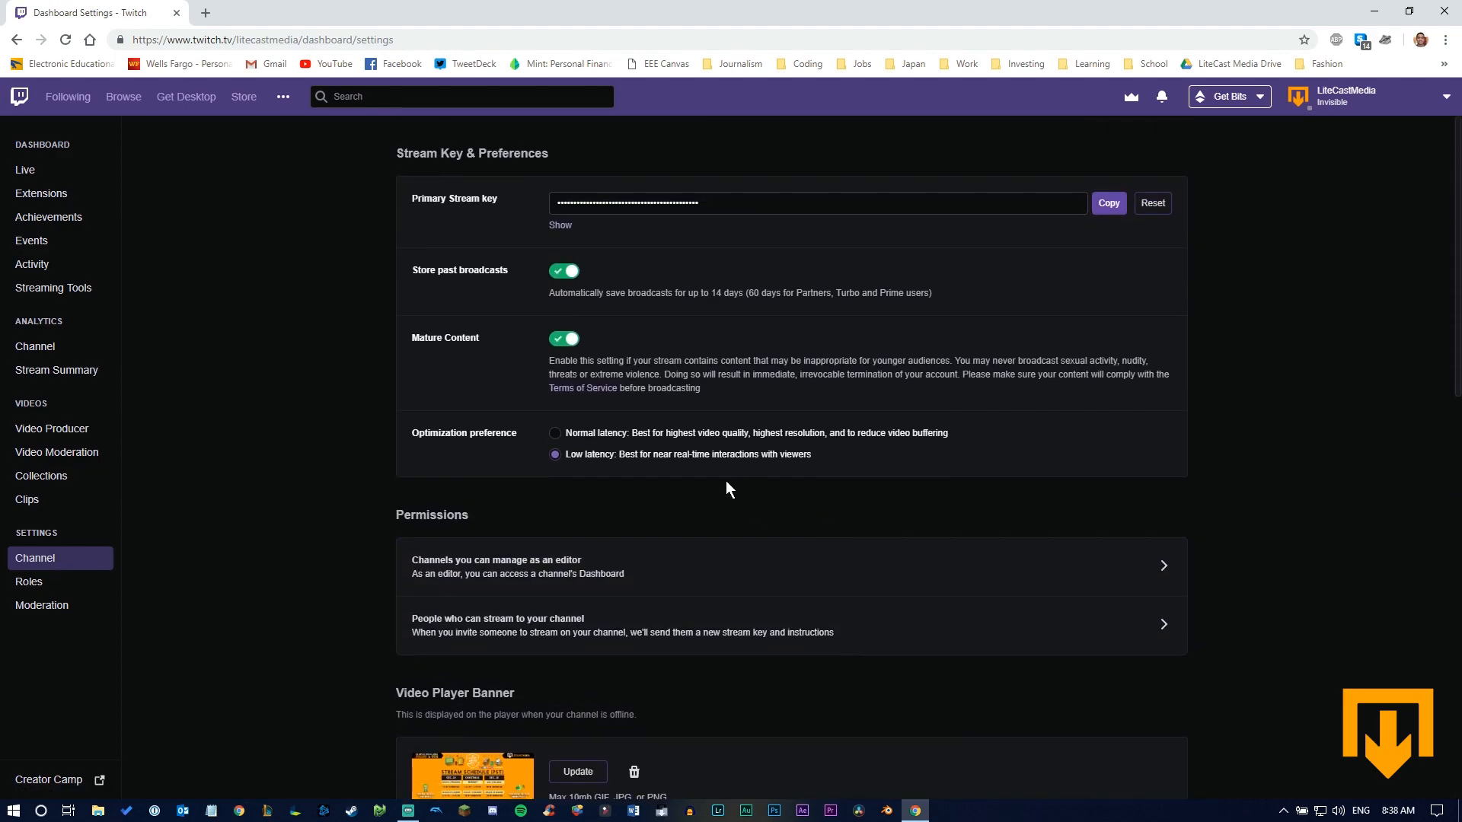
pyautogui.moveTo(711, 492)
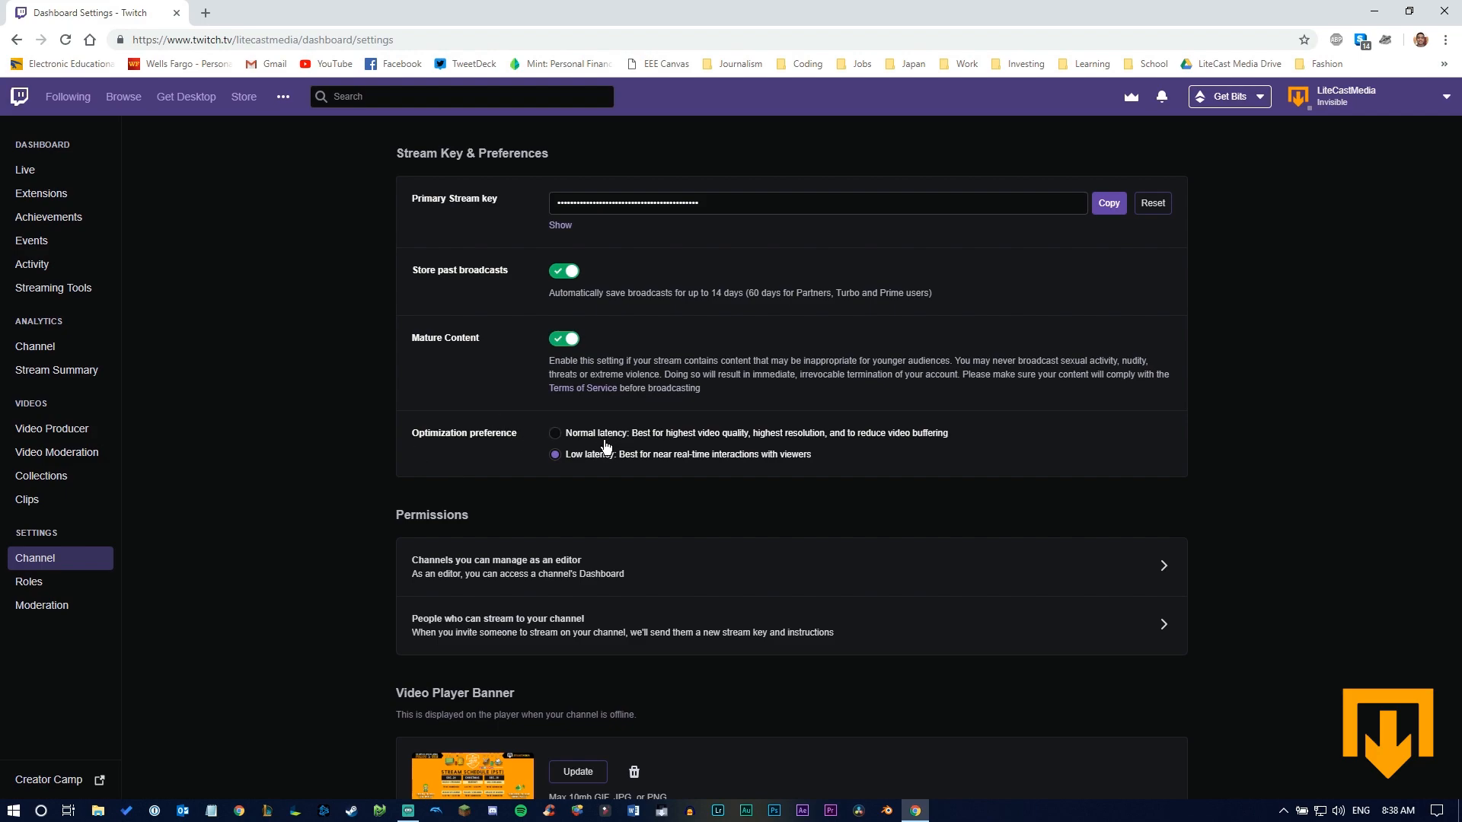
pyautogui.moveTo(836, 470)
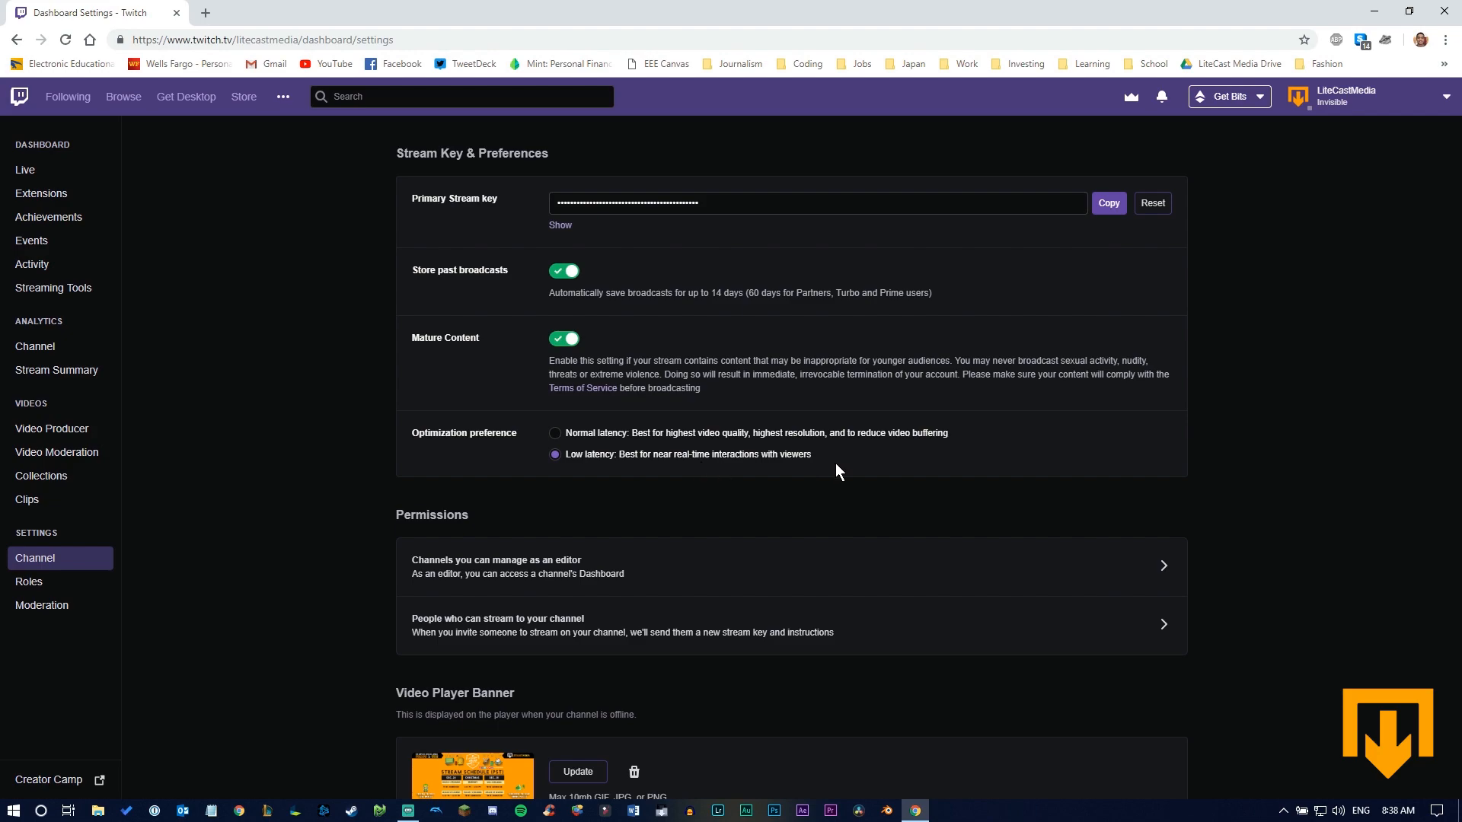
pyautogui.moveTo(972, 477)
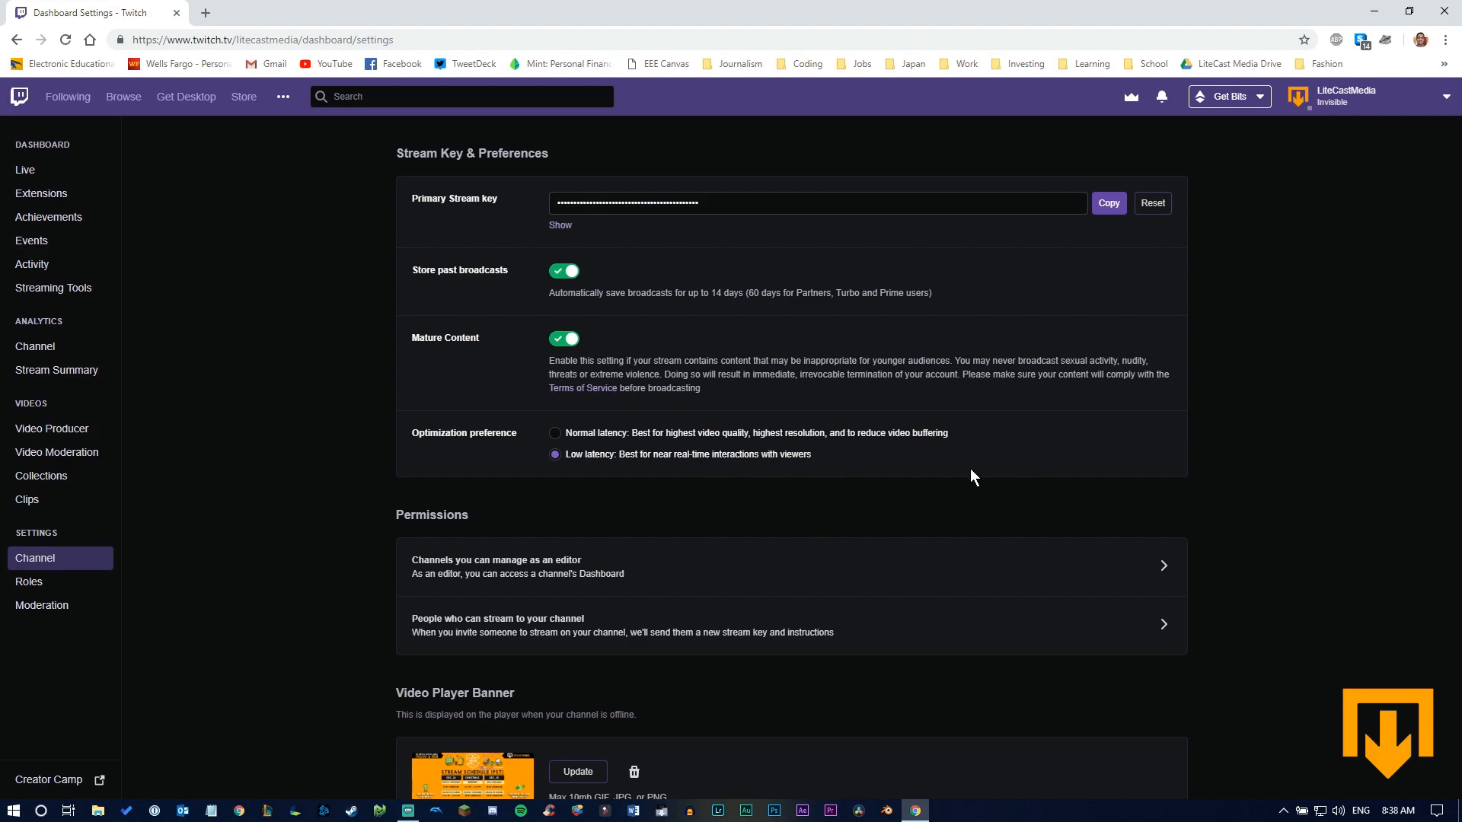
pyautogui.moveTo(655, 450)
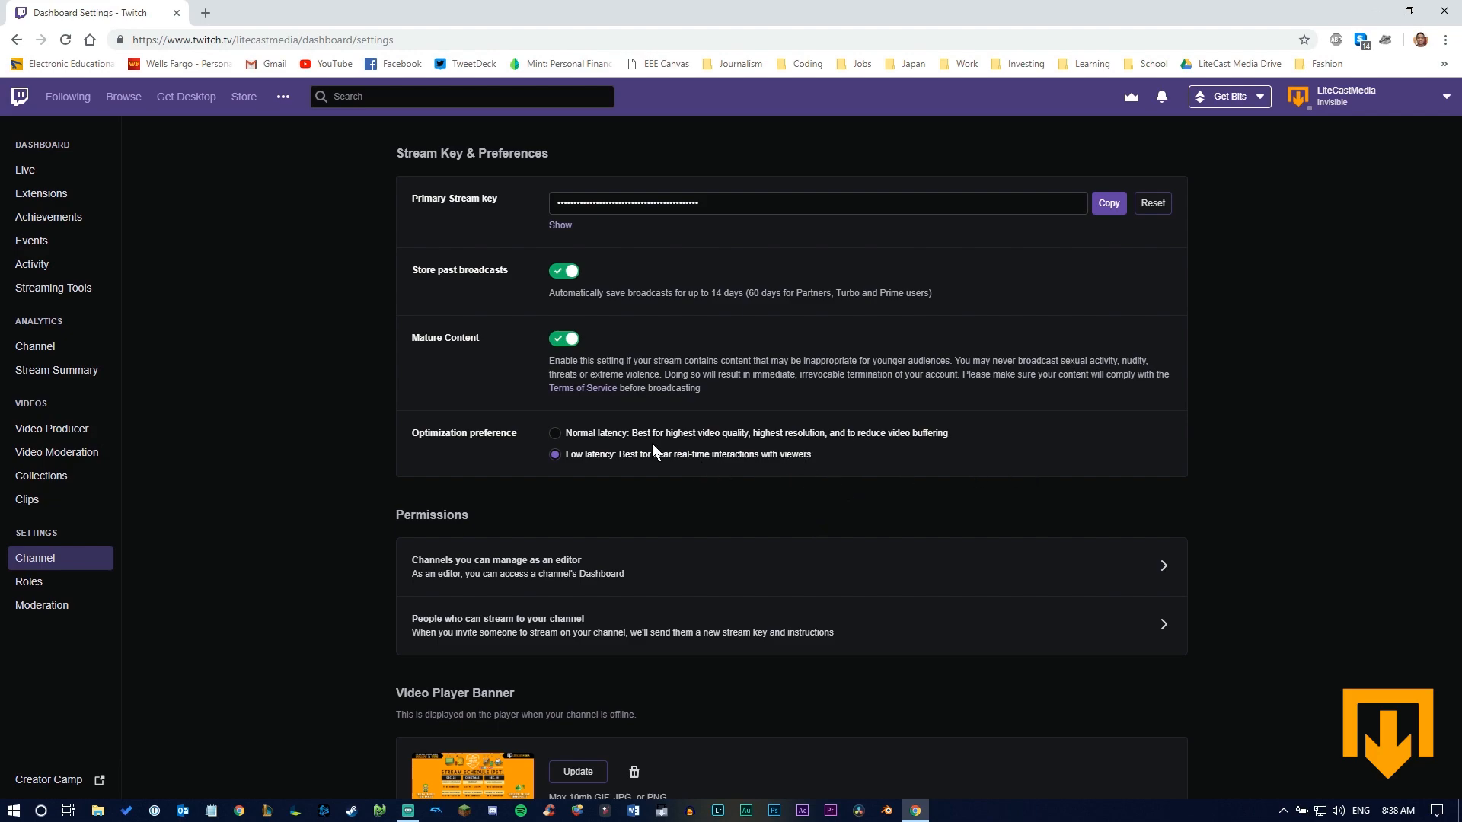
pyautogui.moveTo(836, 445)
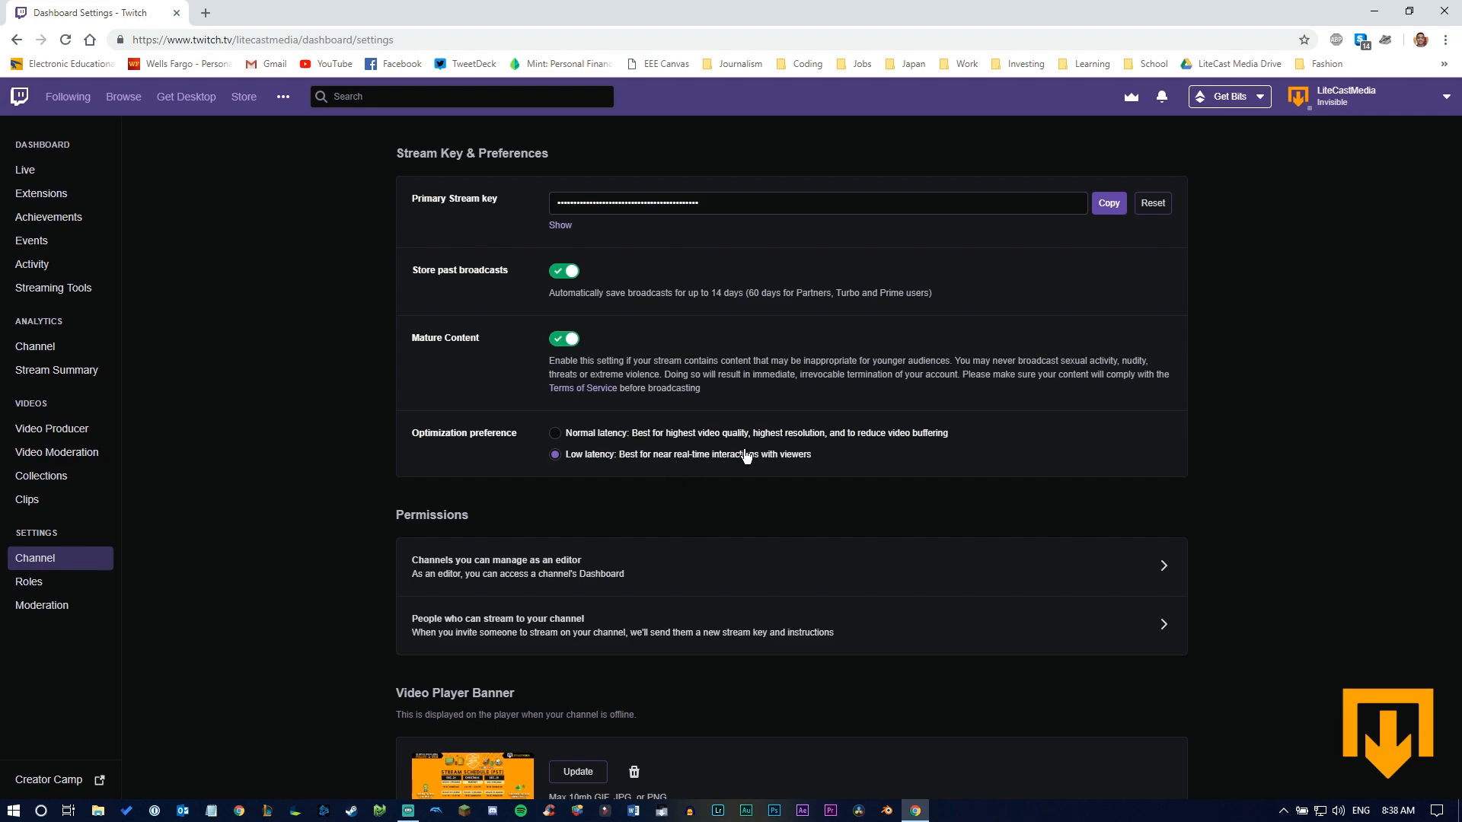
pyautogui.moveTo(613, 470)
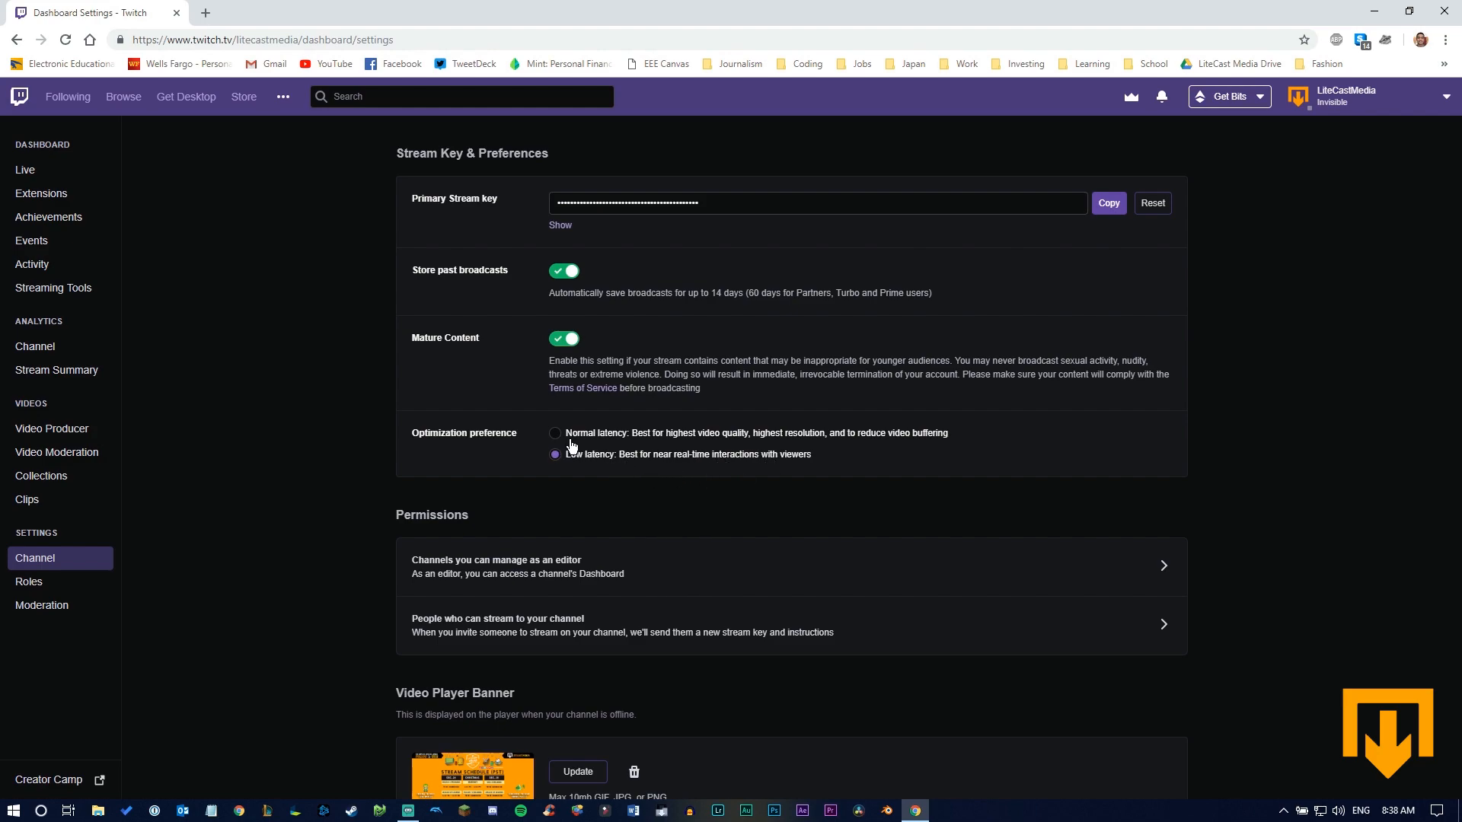
pyautogui.click(555, 433)
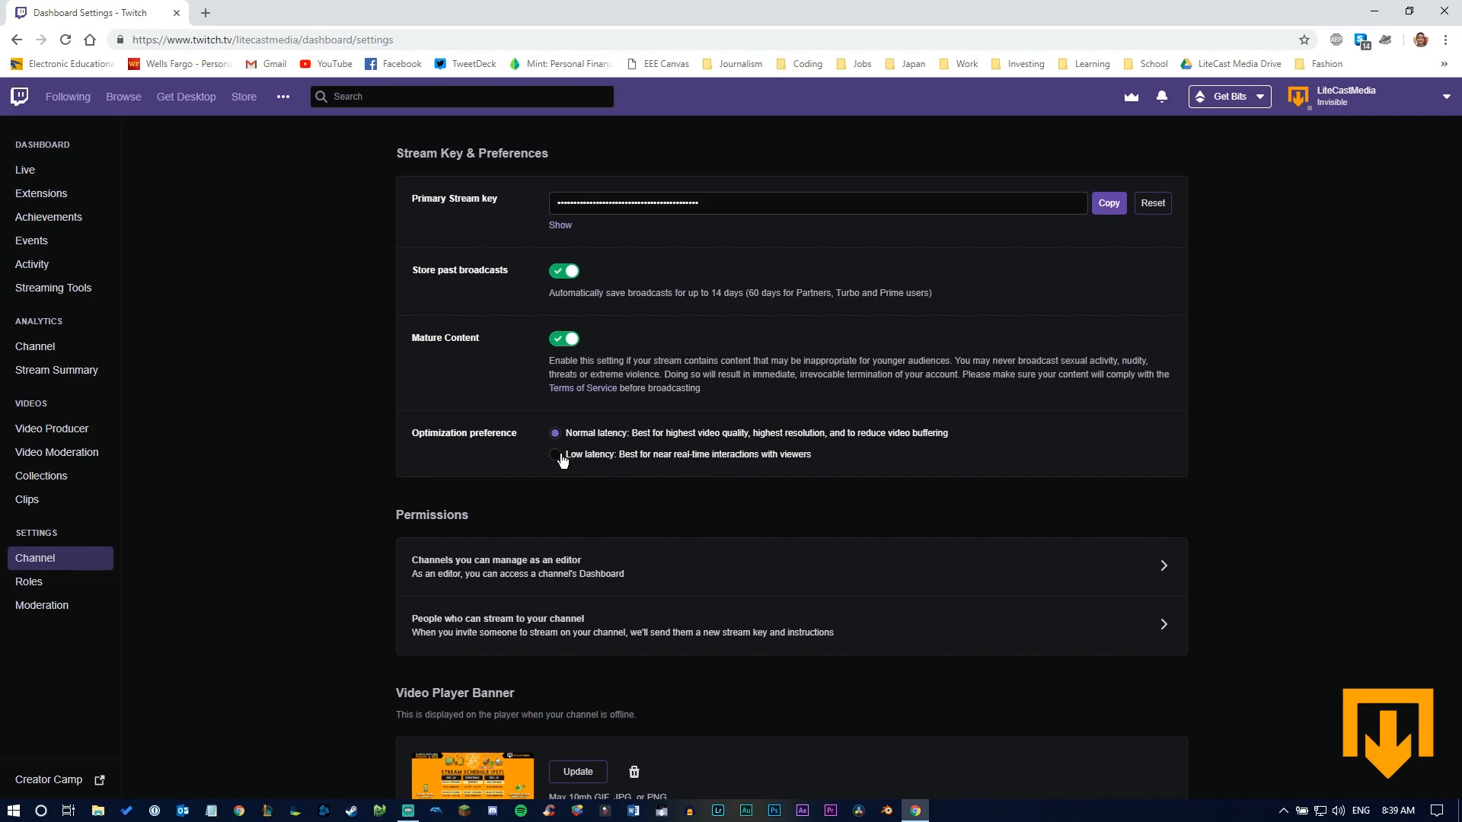
pyautogui.click(556, 454)
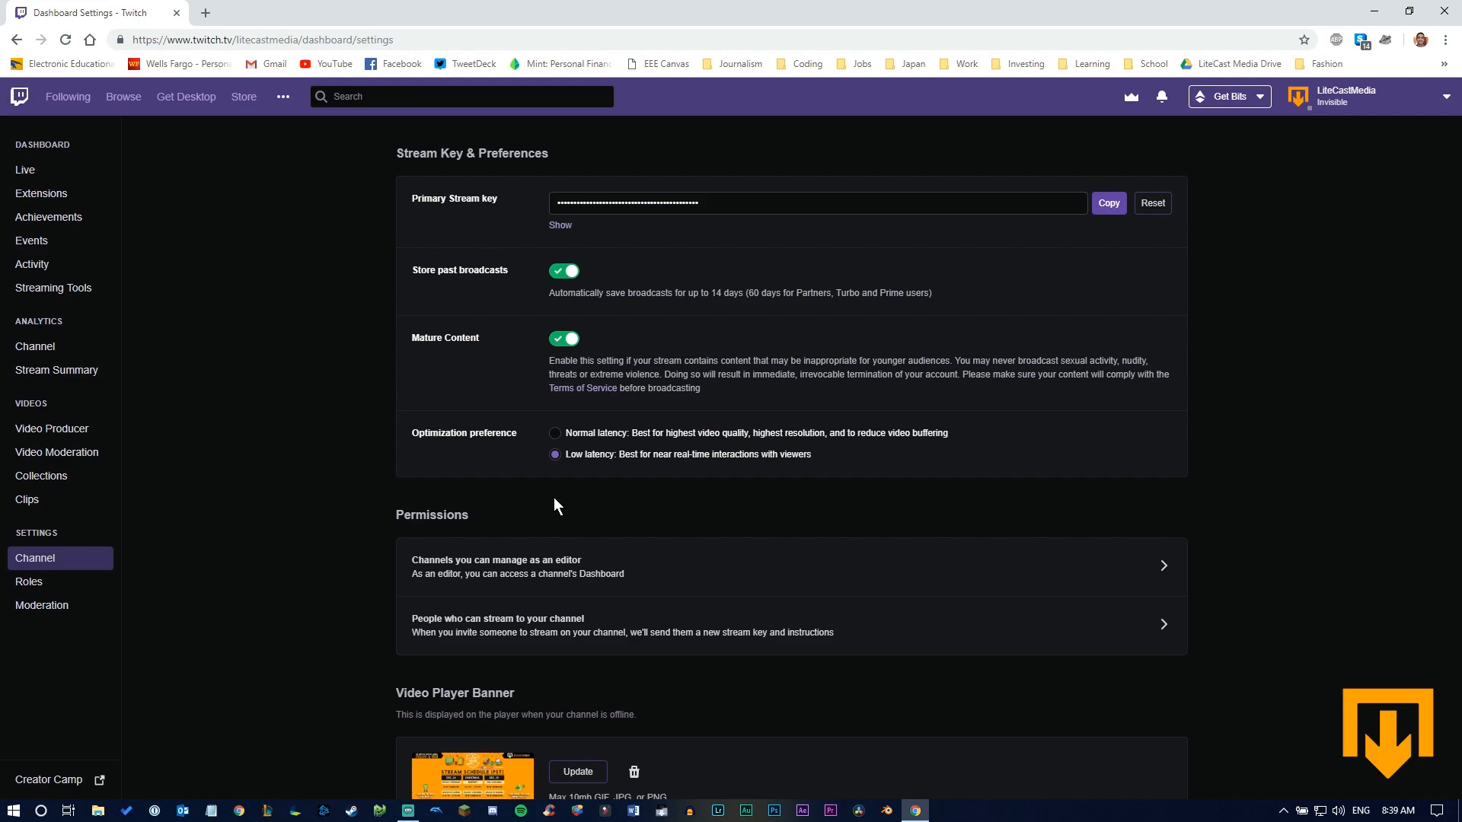
pyautogui.moveTo(364, 488)
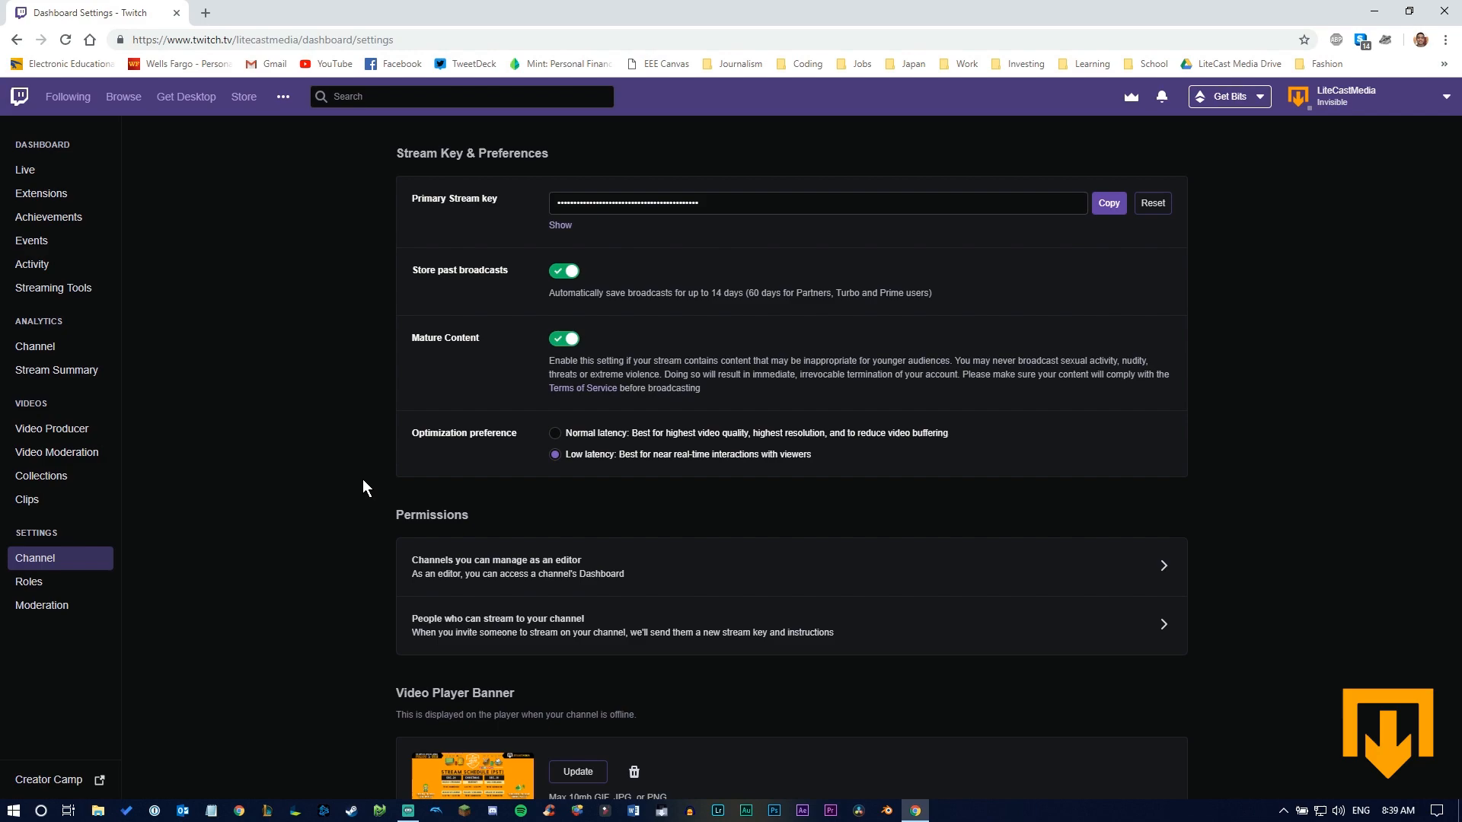
pyautogui.scroll(-3)
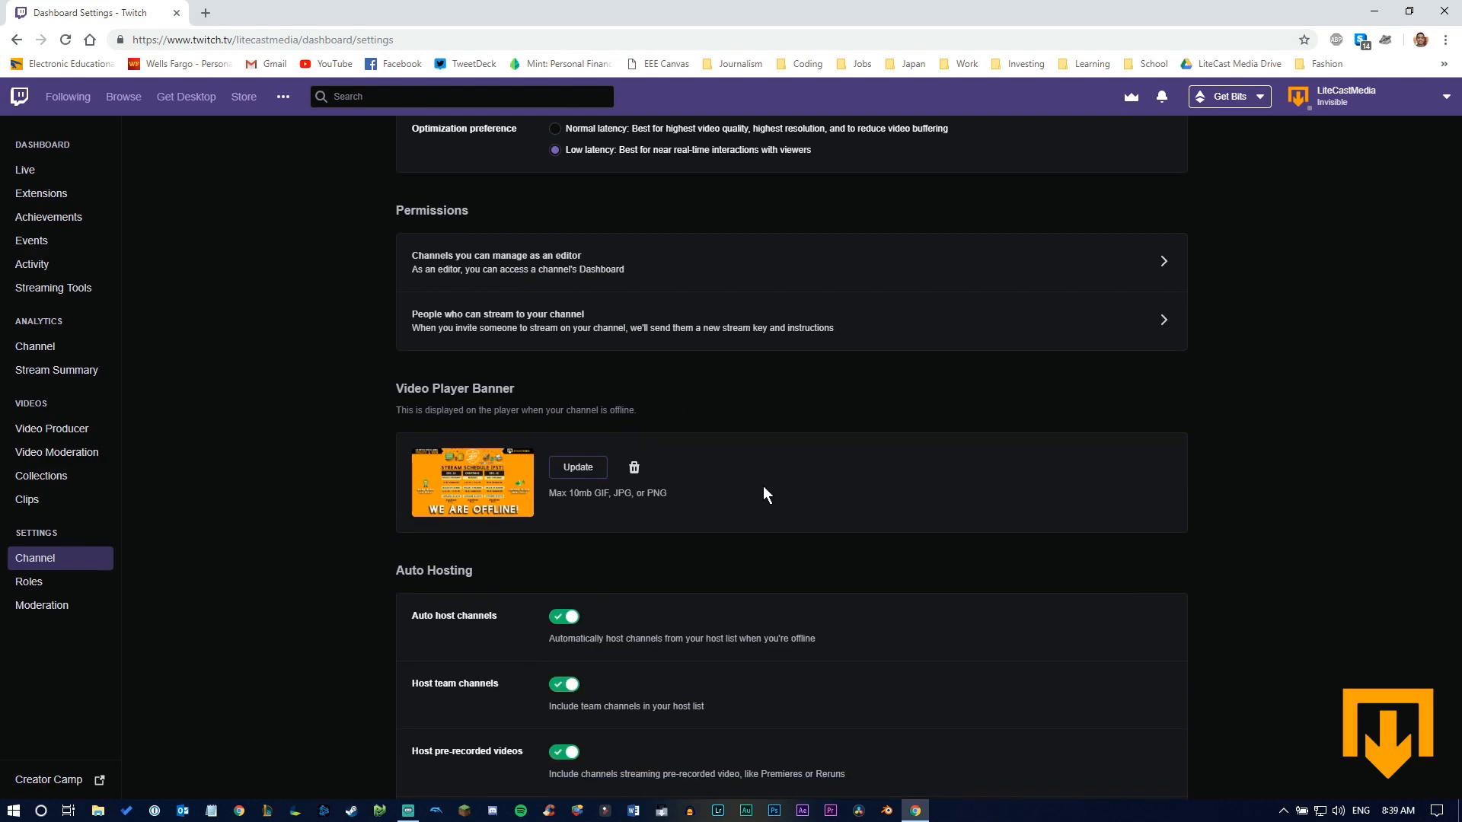
pyautogui.moveTo(510, 440)
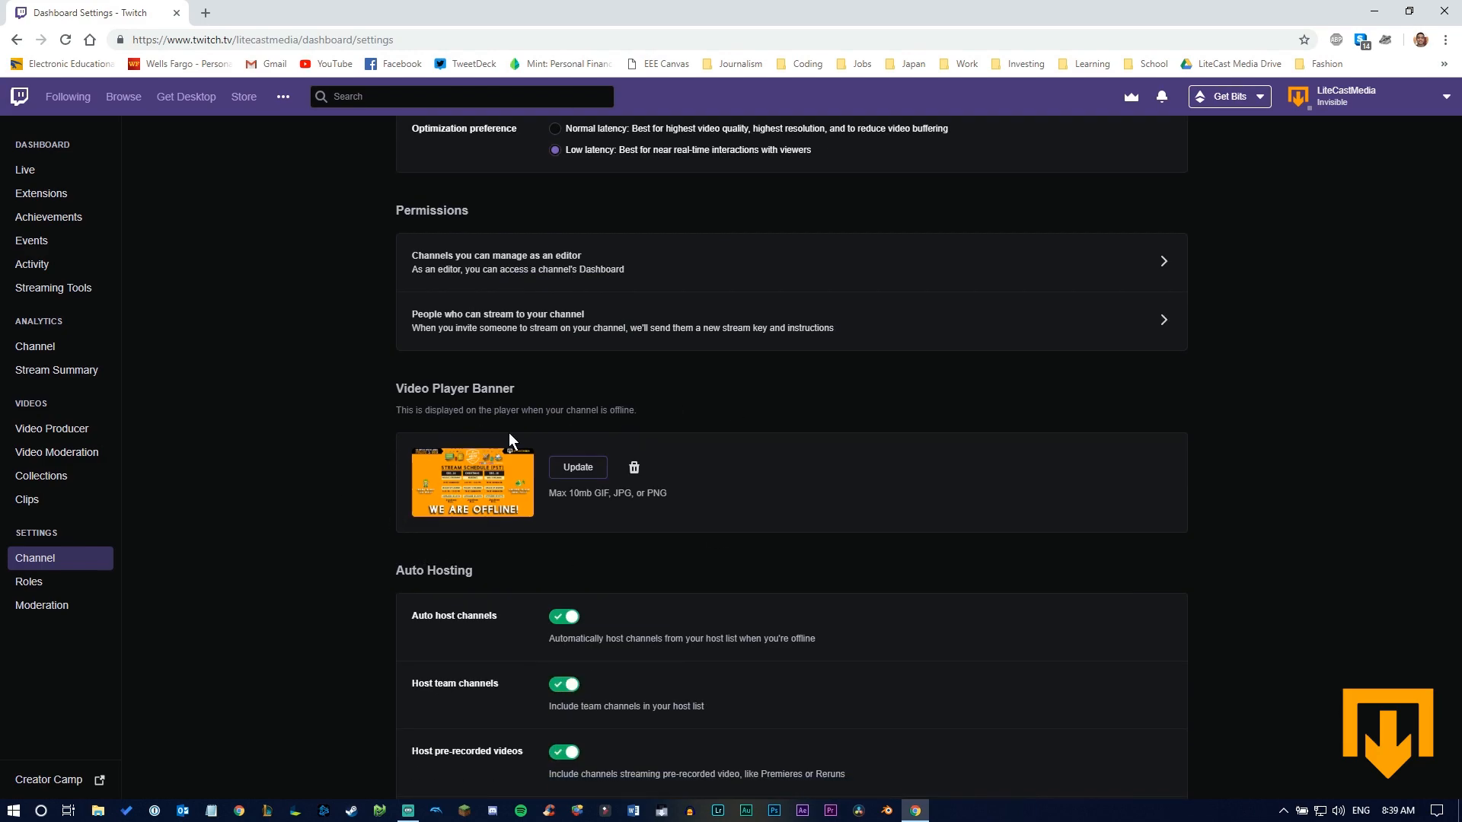
pyautogui.moveTo(404, 539)
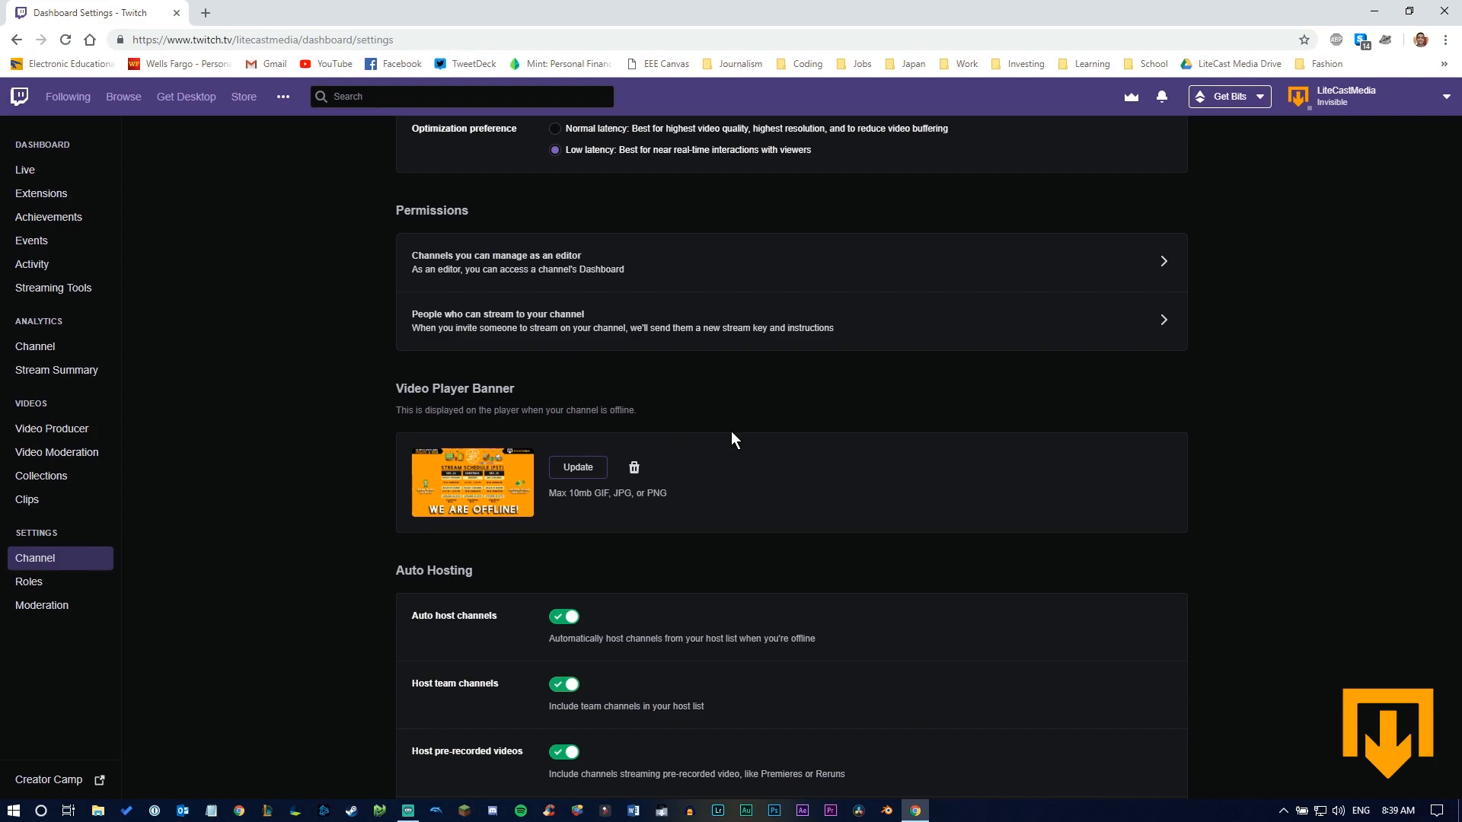
pyautogui.moveTo(365, 446)
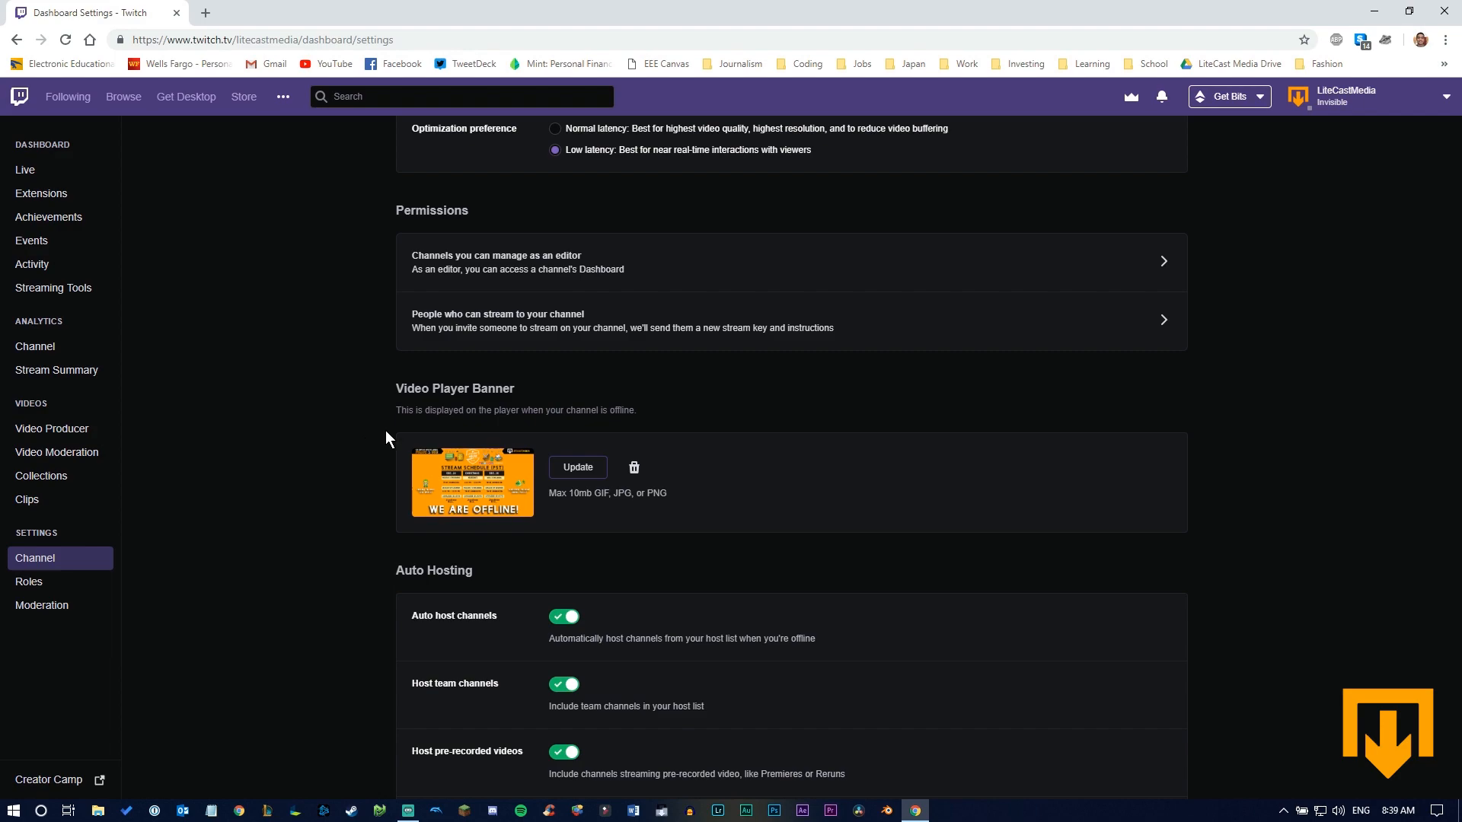
pyautogui.moveTo(478, 484)
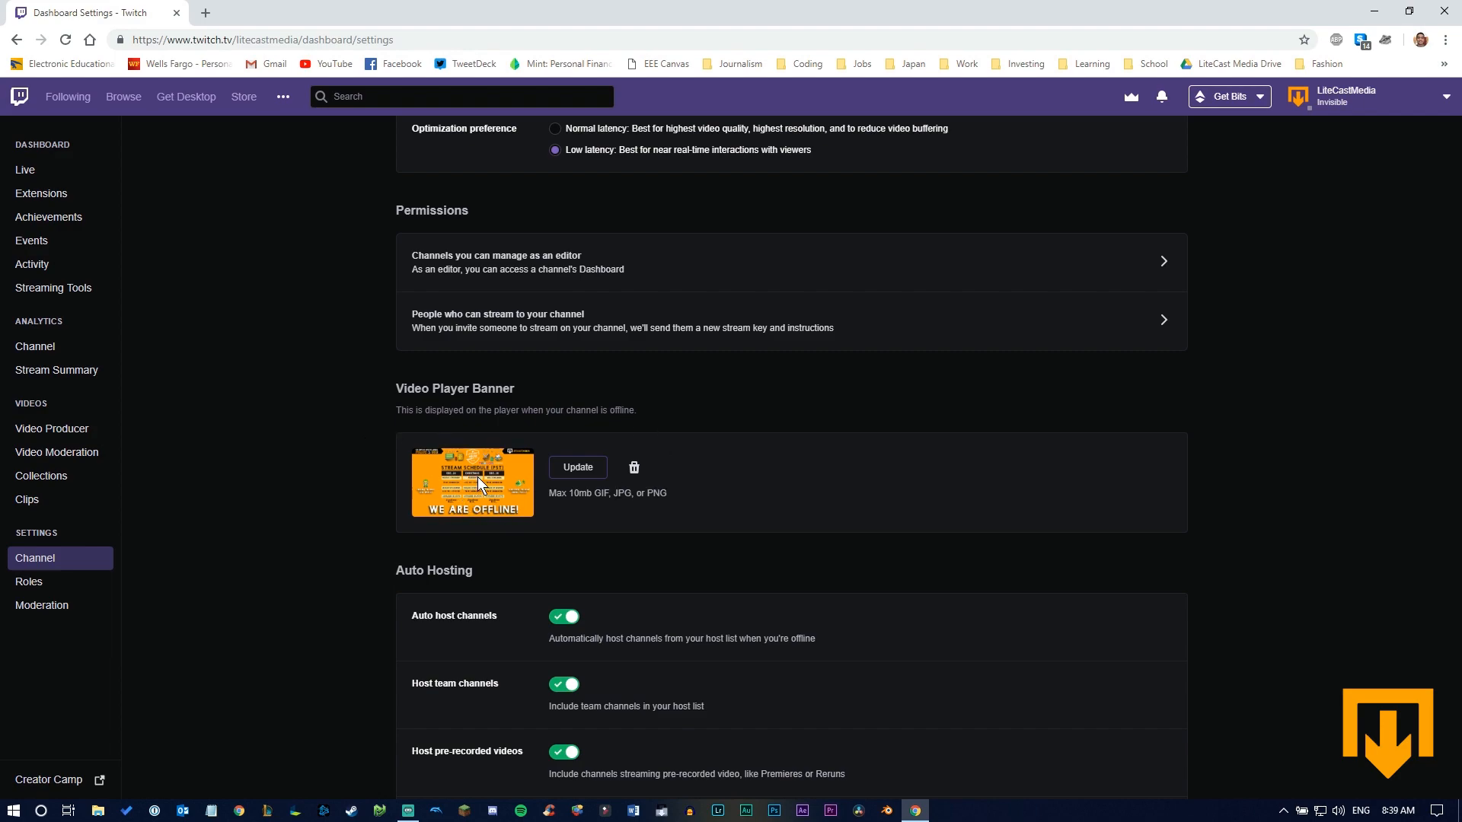
pyautogui.moveTo(367, 503)
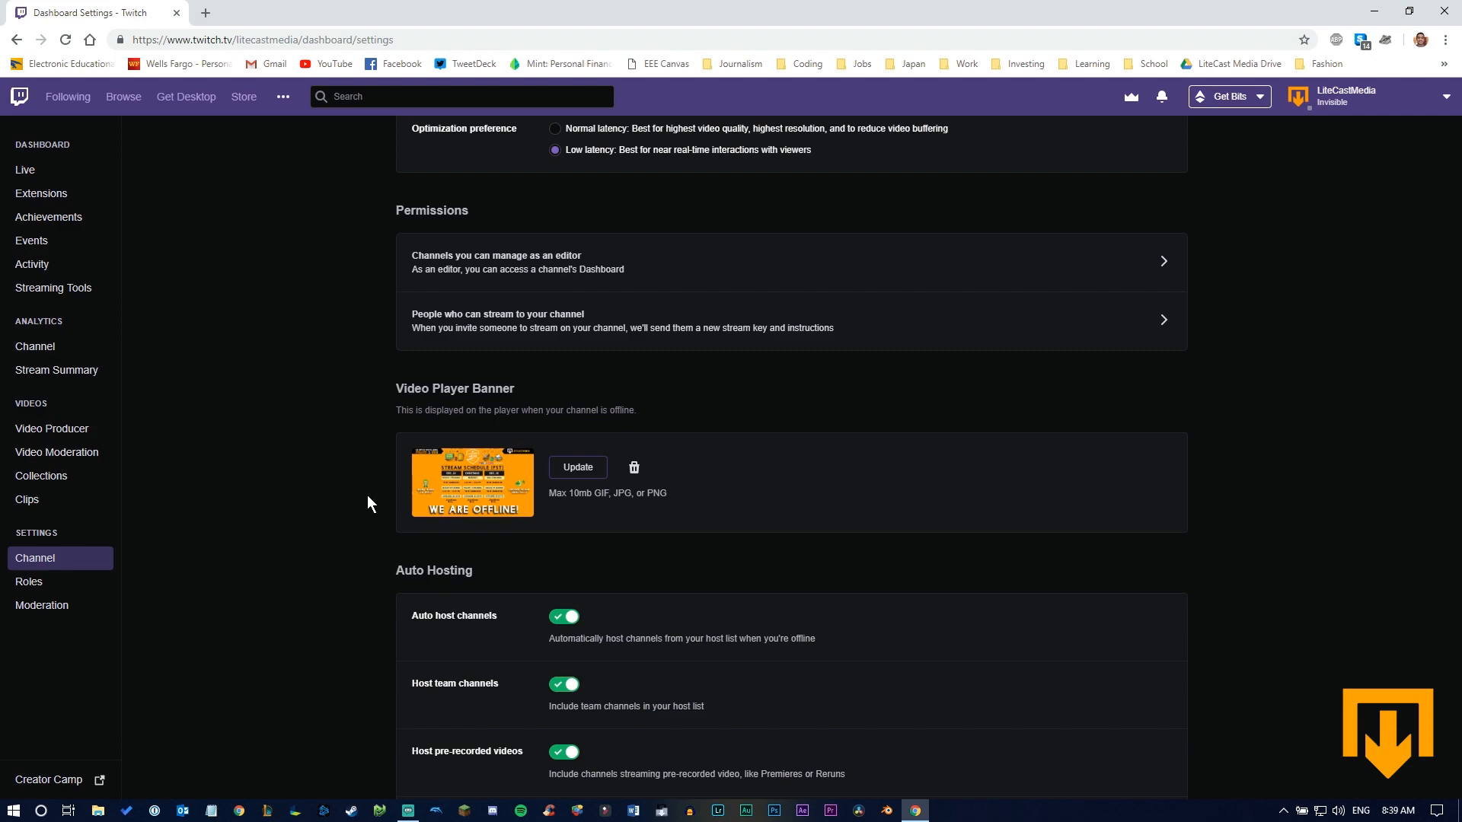
pyautogui.moveTo(397, 536)
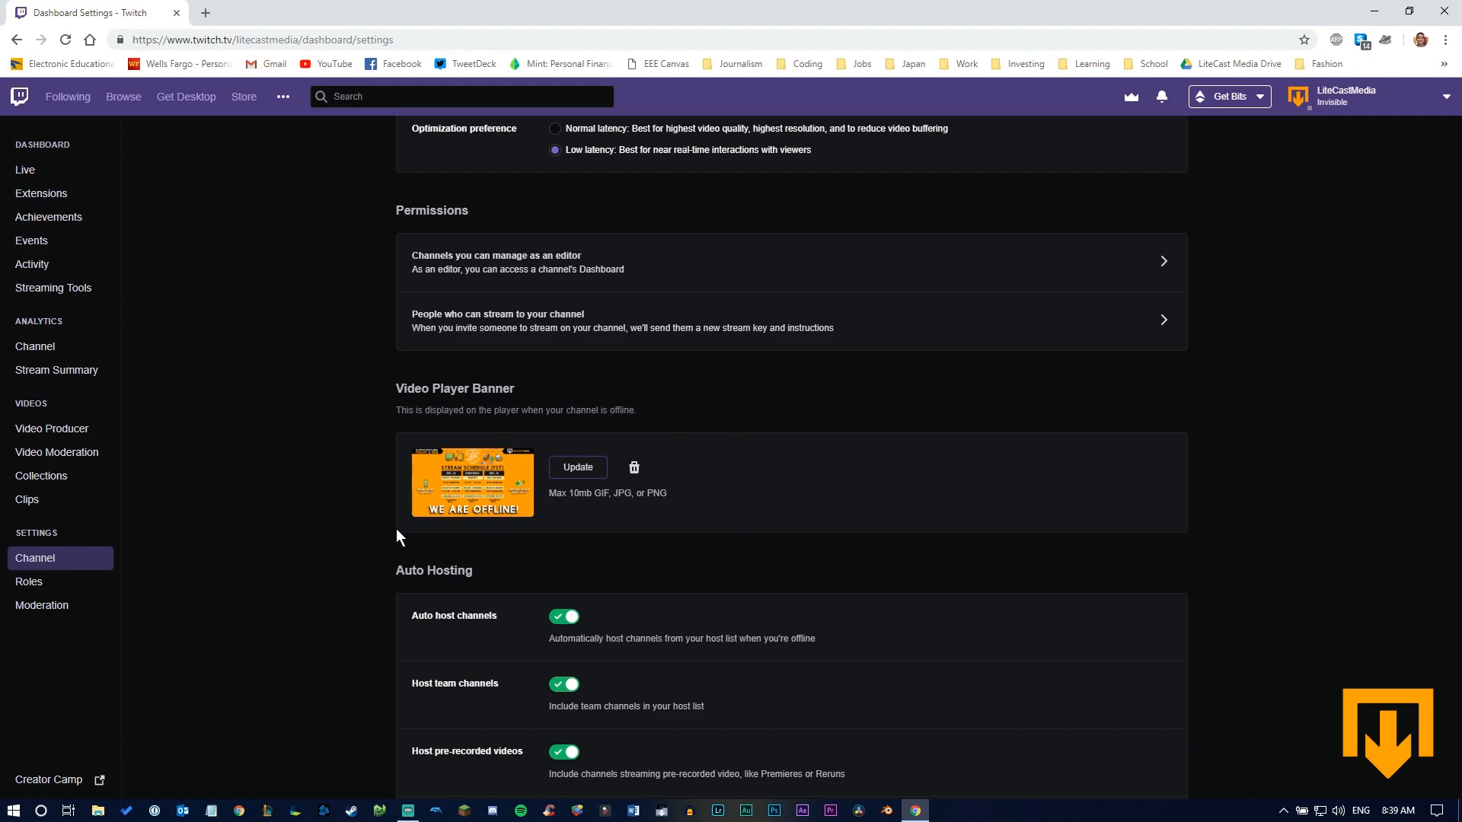
pyautogui.scroll(-3)
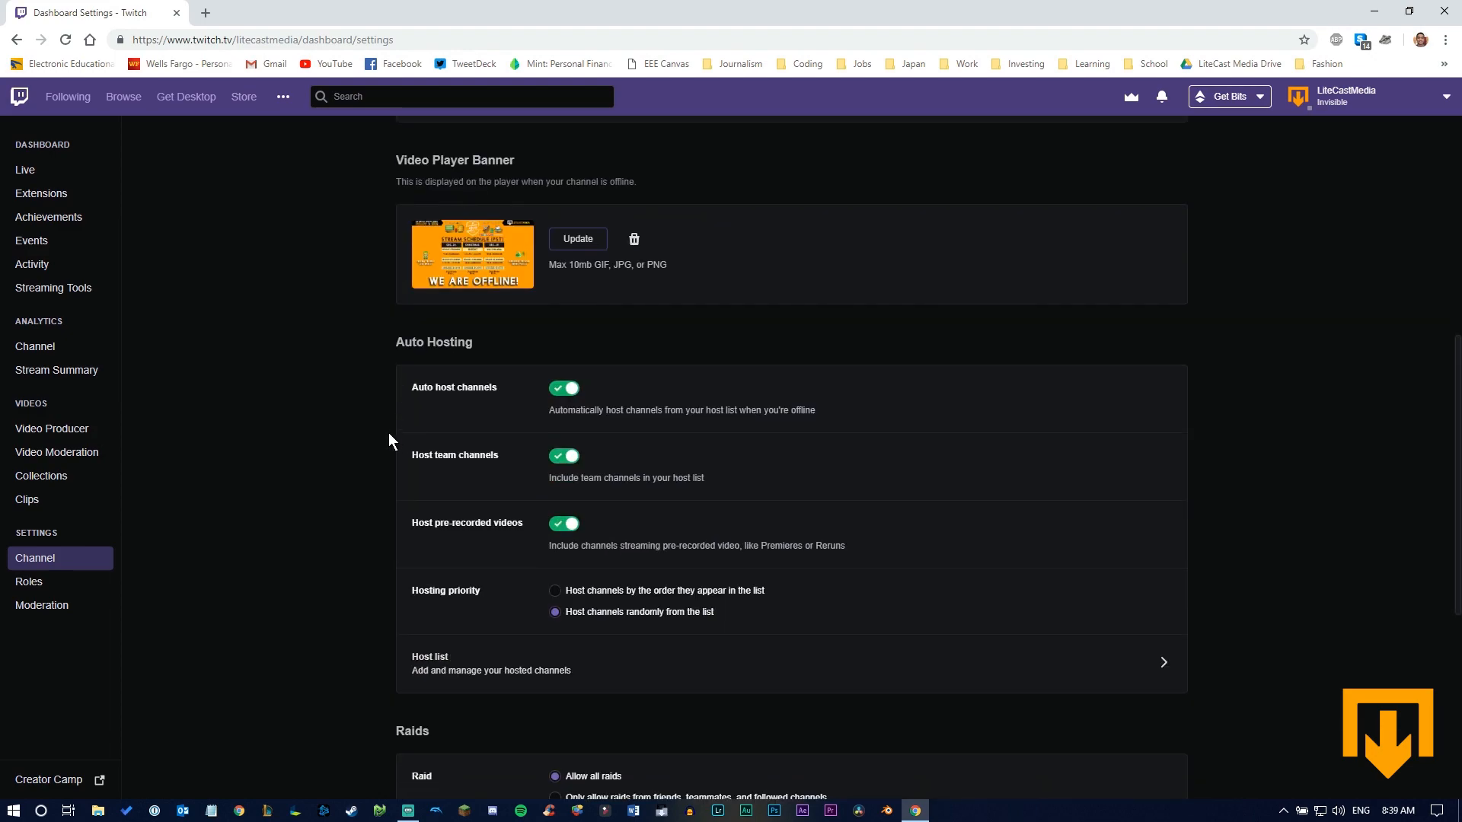
pyautogui.moveTo(509, 341)
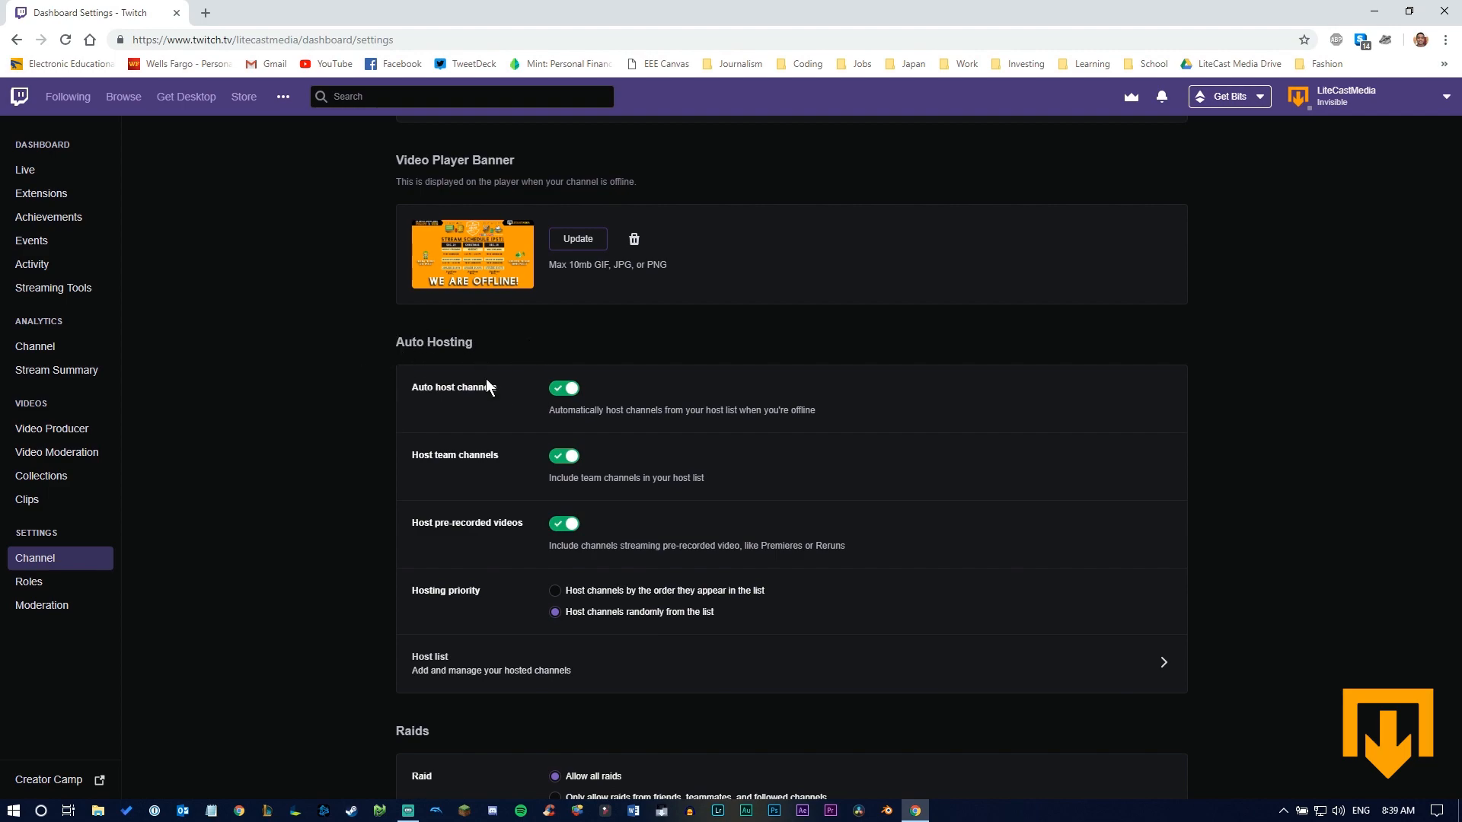
pyautogui.moveTo(539, 334)
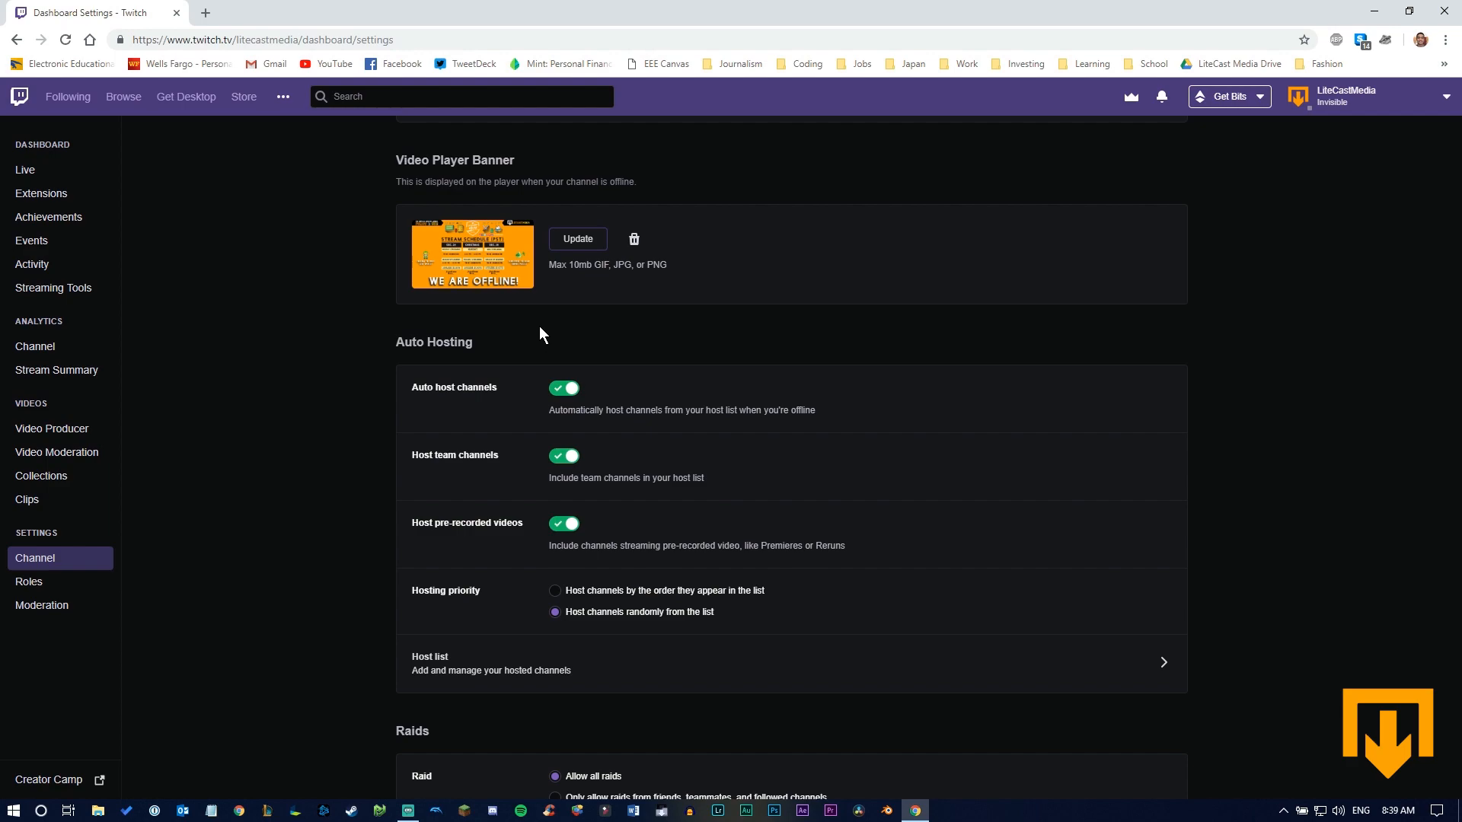
pyautogui.moveTo(570, 357)
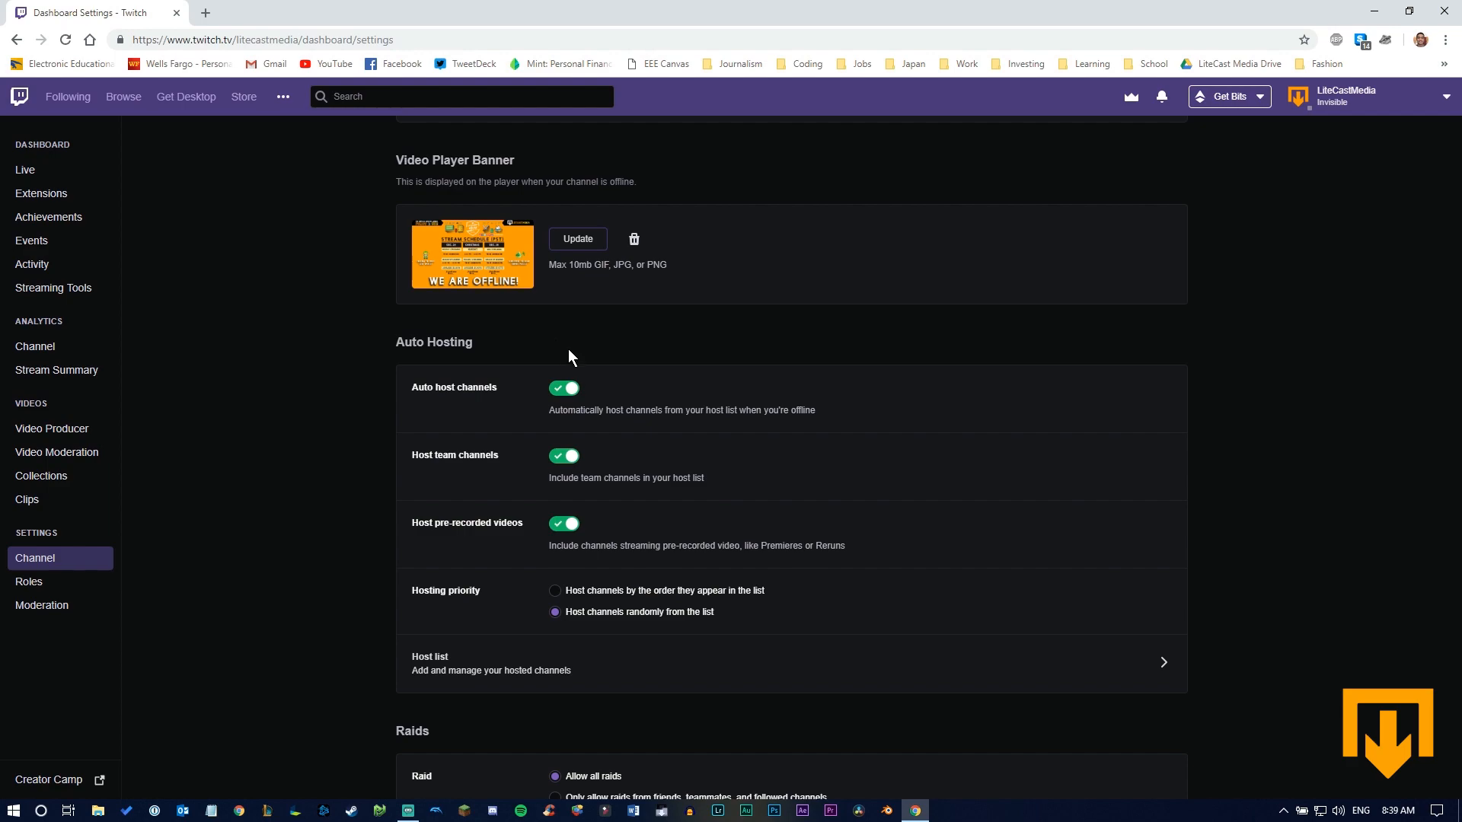
pyautogui.moveTo(522, 363)
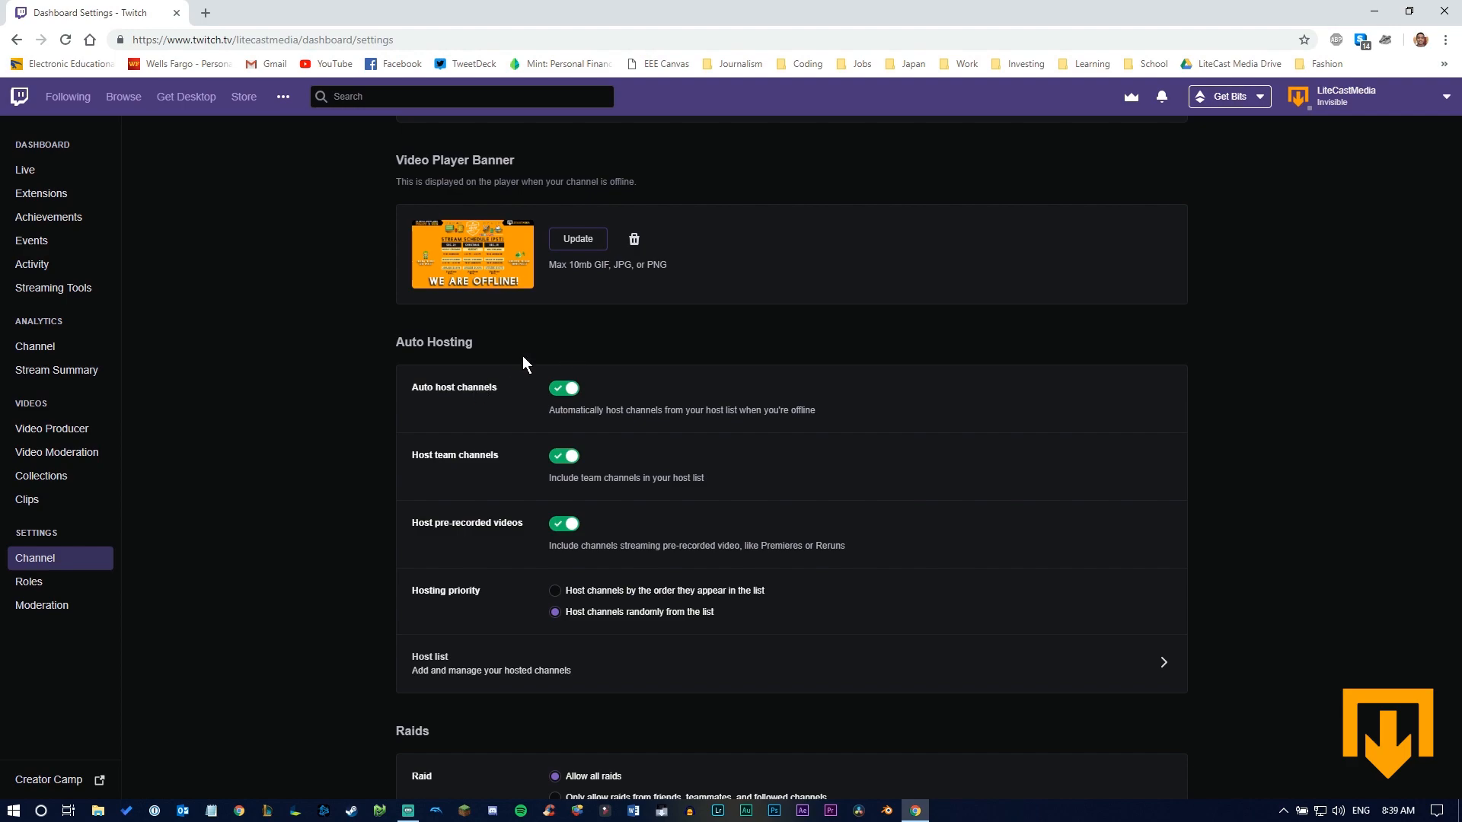
pyautogui.moveTo(484, 541)
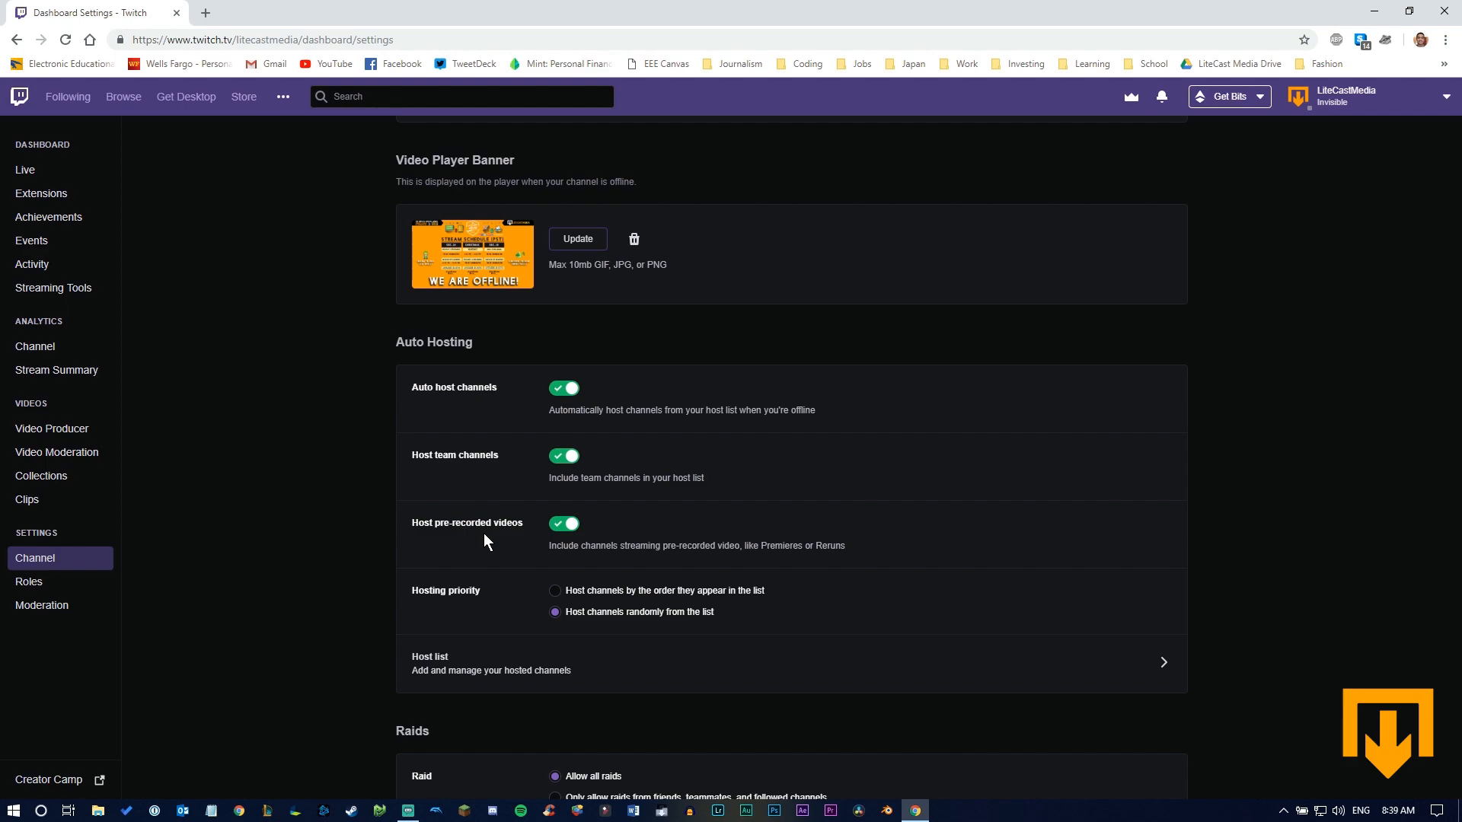
pyautogui.scroll(-3)
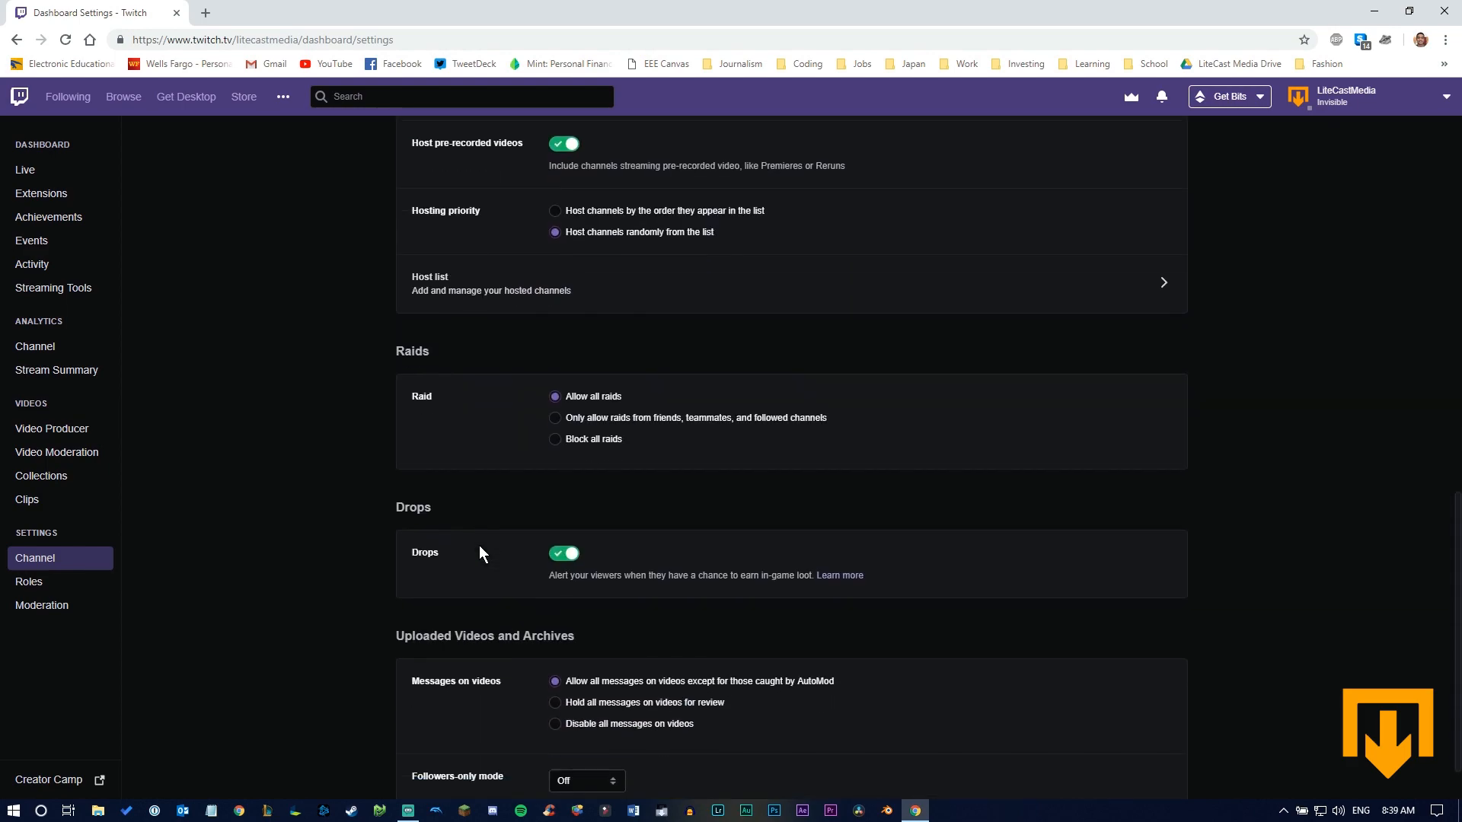
pyautogui.scroll(-3)
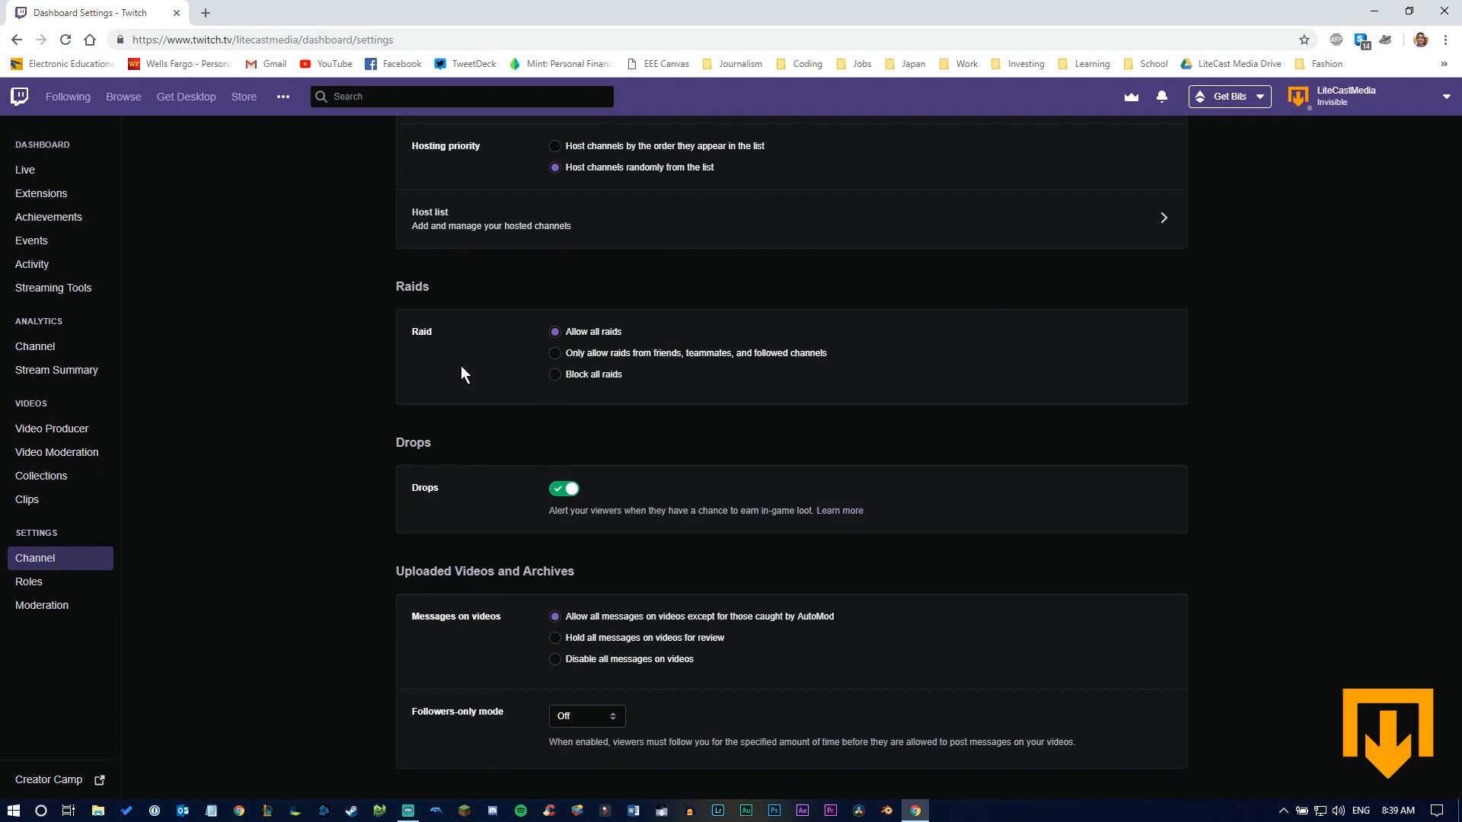
pyautogui.moveTo(340, 481)
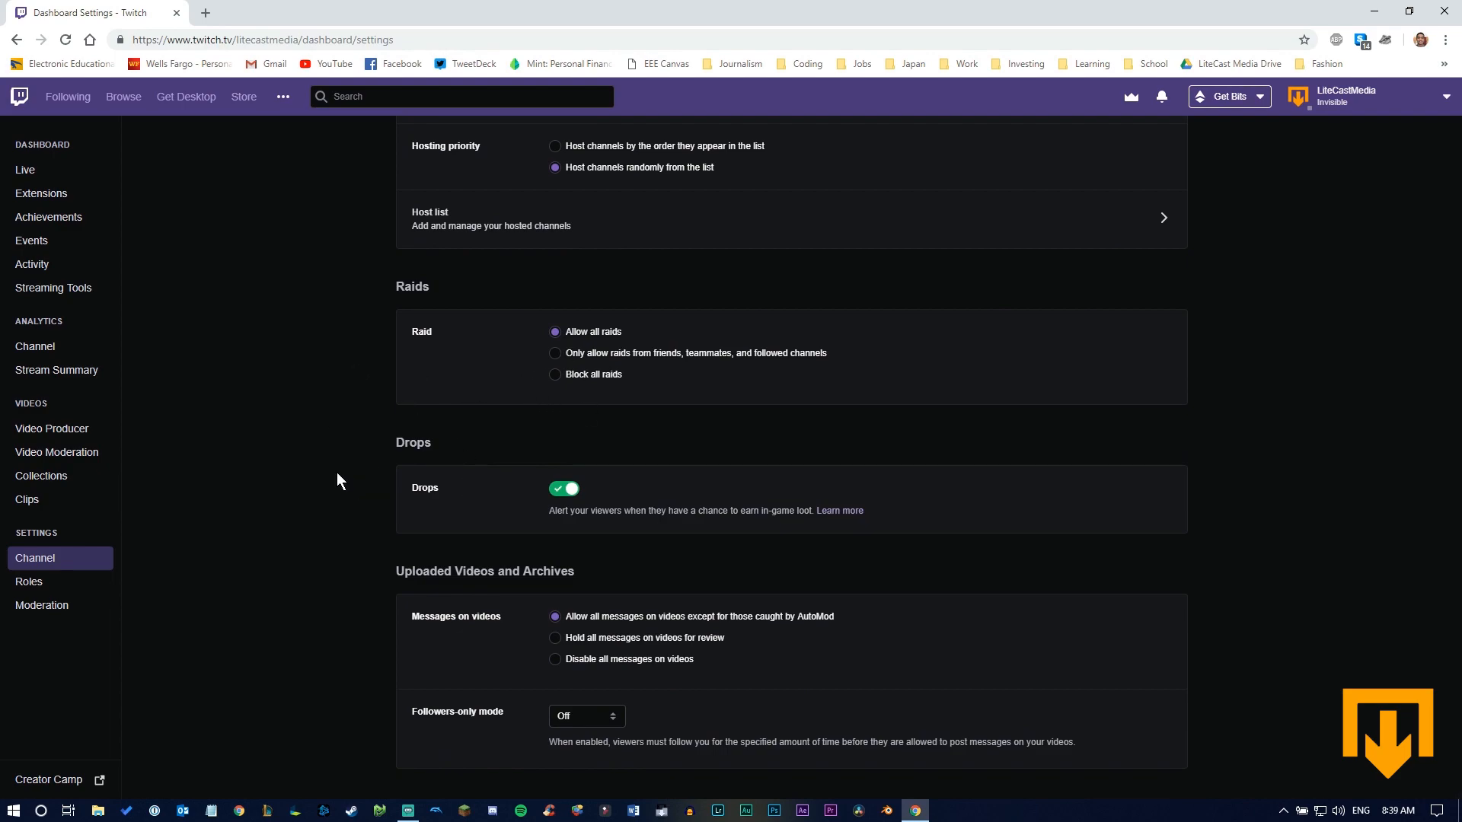
pyautogui.moveTo(327, 485)
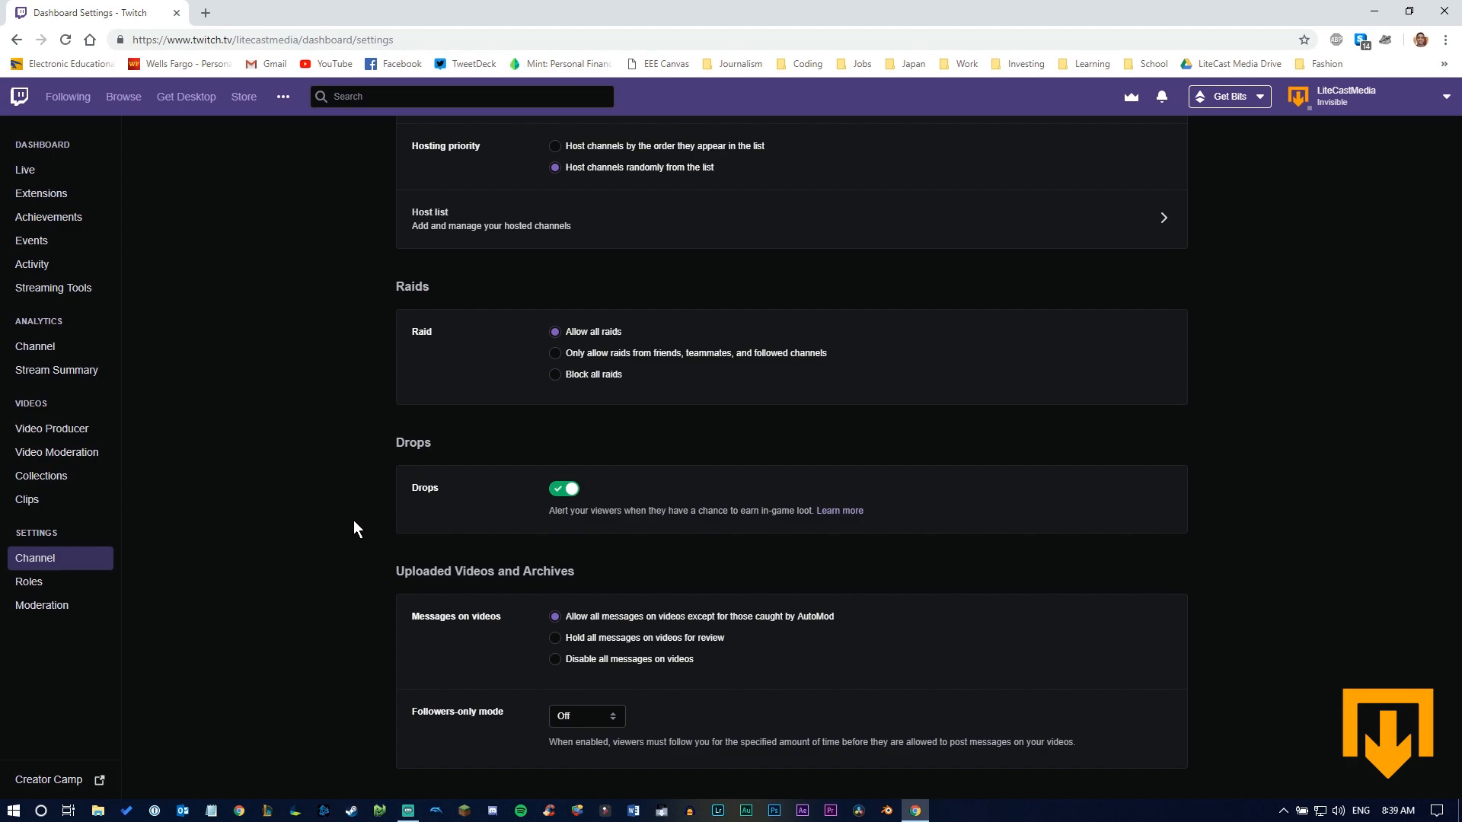
pyautogui.moveTo(616, 523)
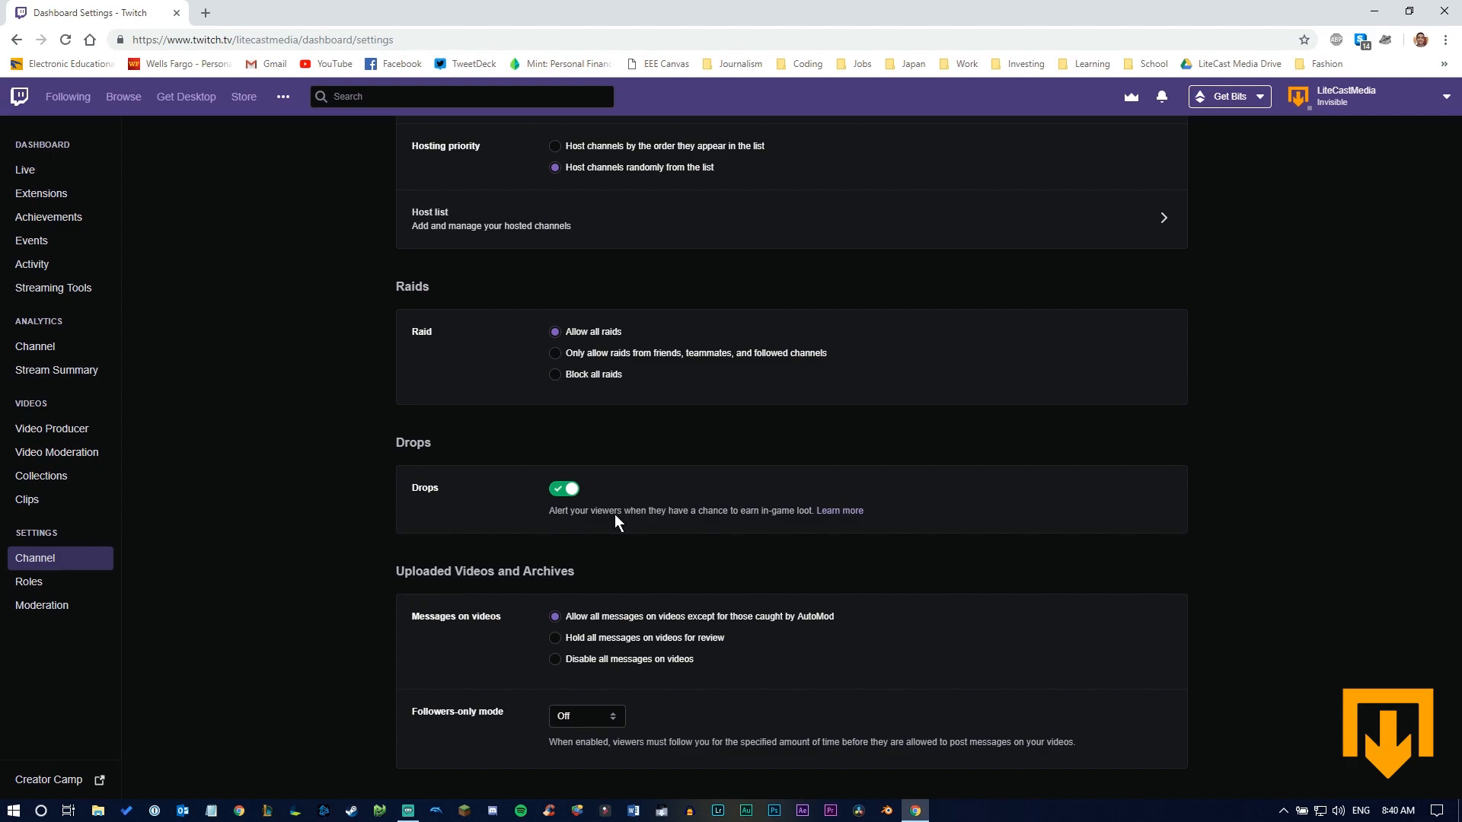
pyautogui.moveTo(464, 439)
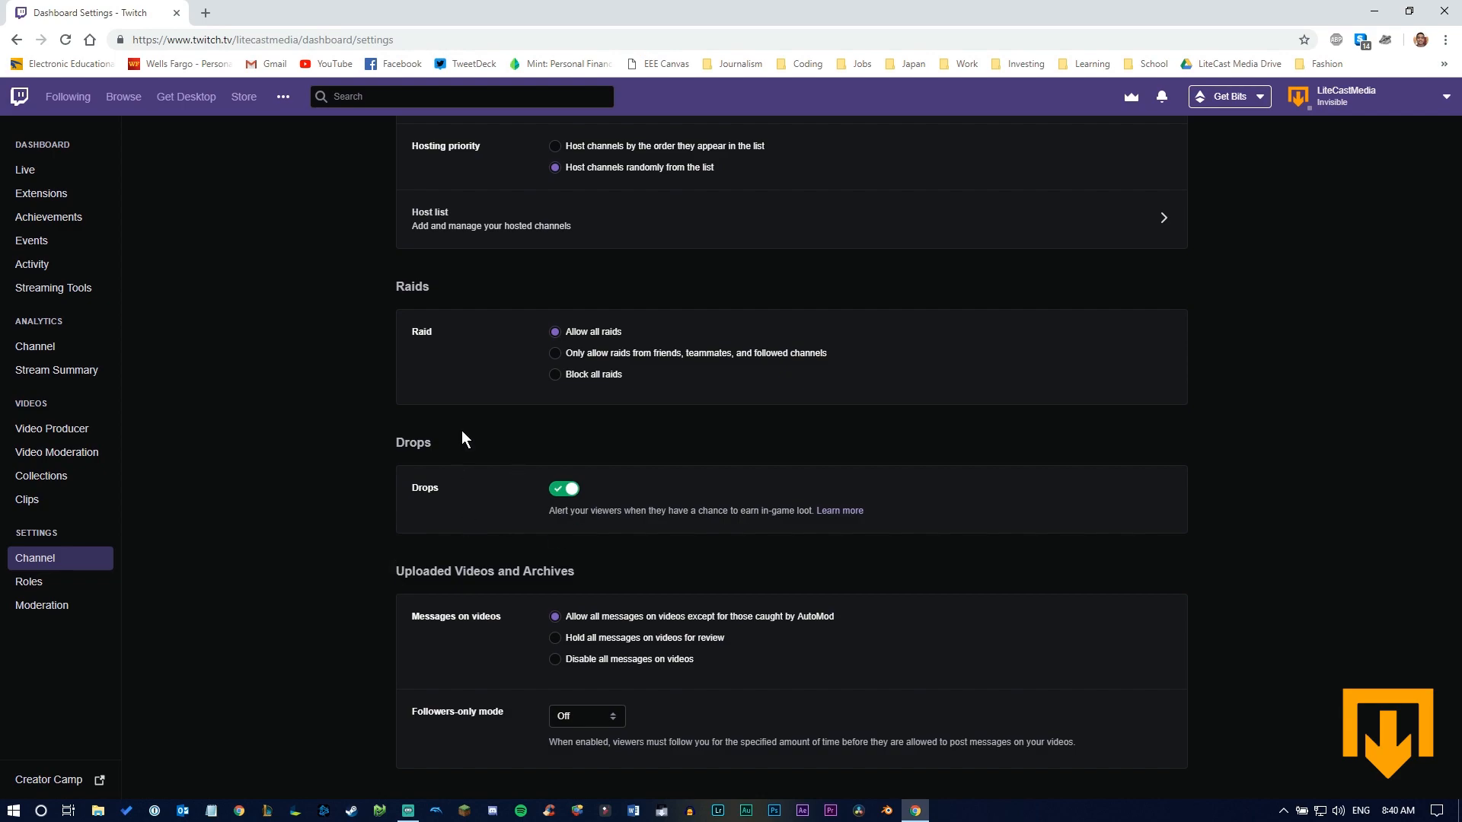
pyautogui.scroll(3)
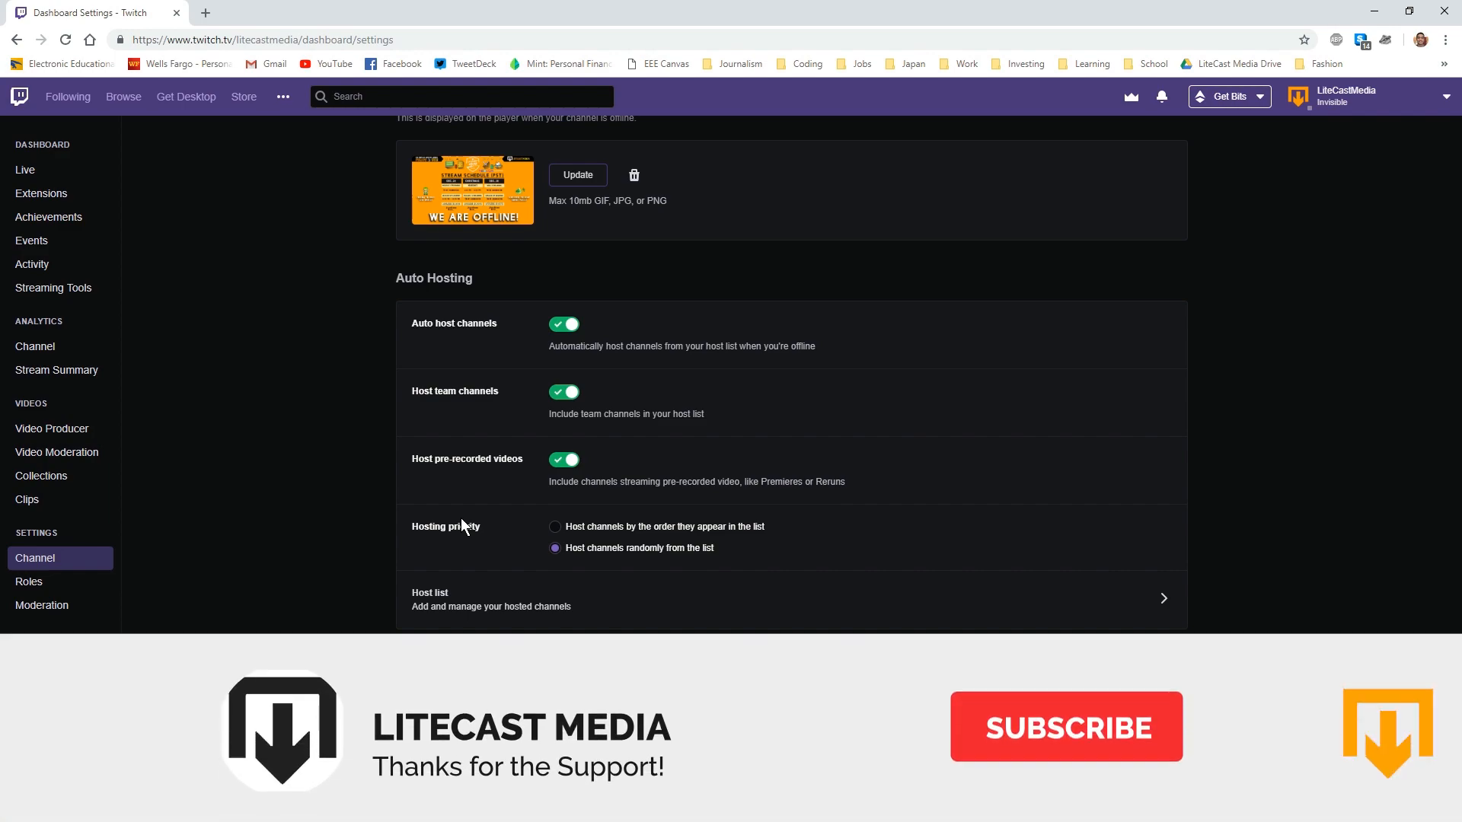
pyautogui.click(1064, 726)
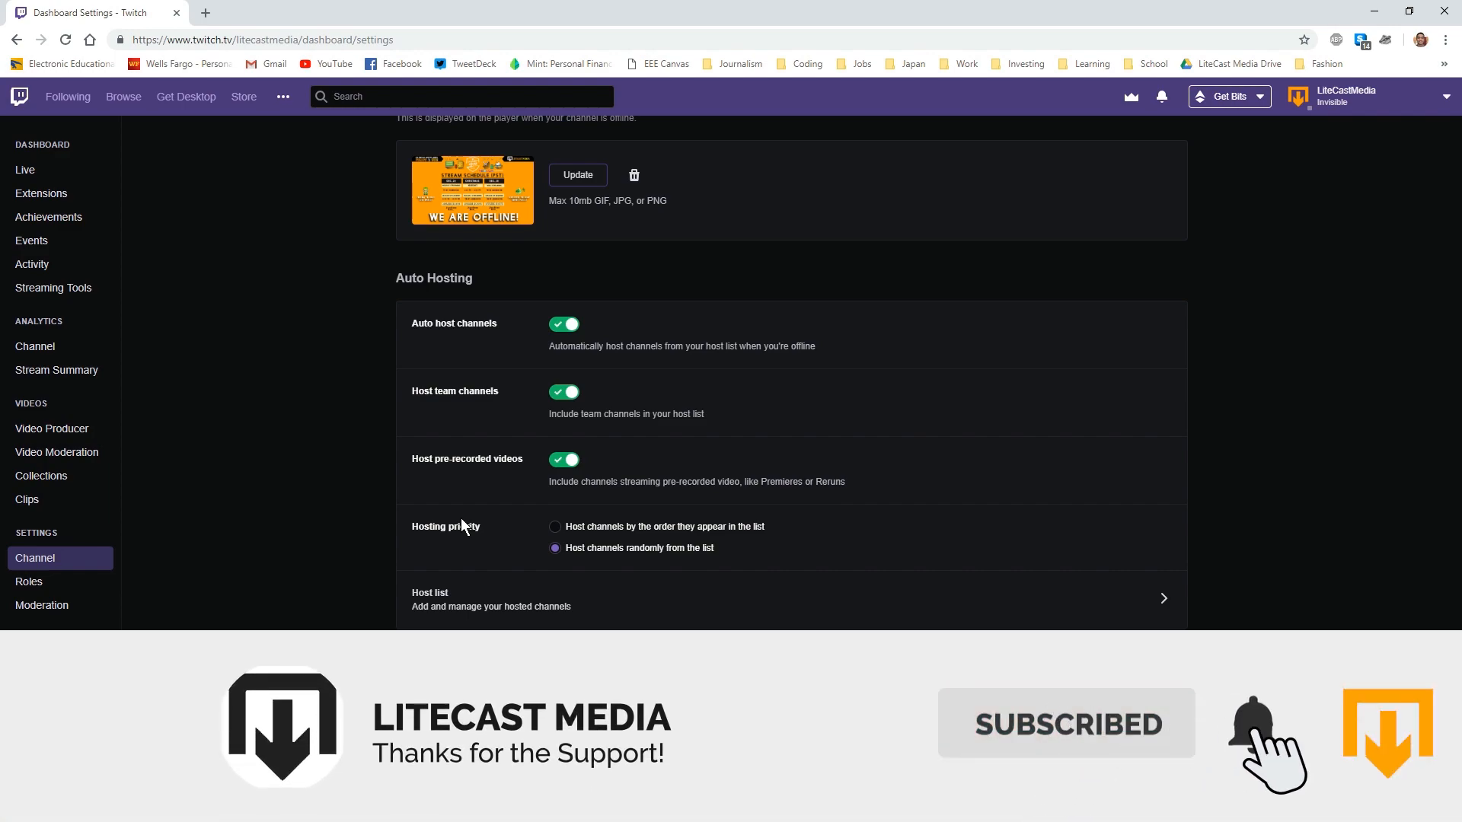
pyautogui.scroll(-3)
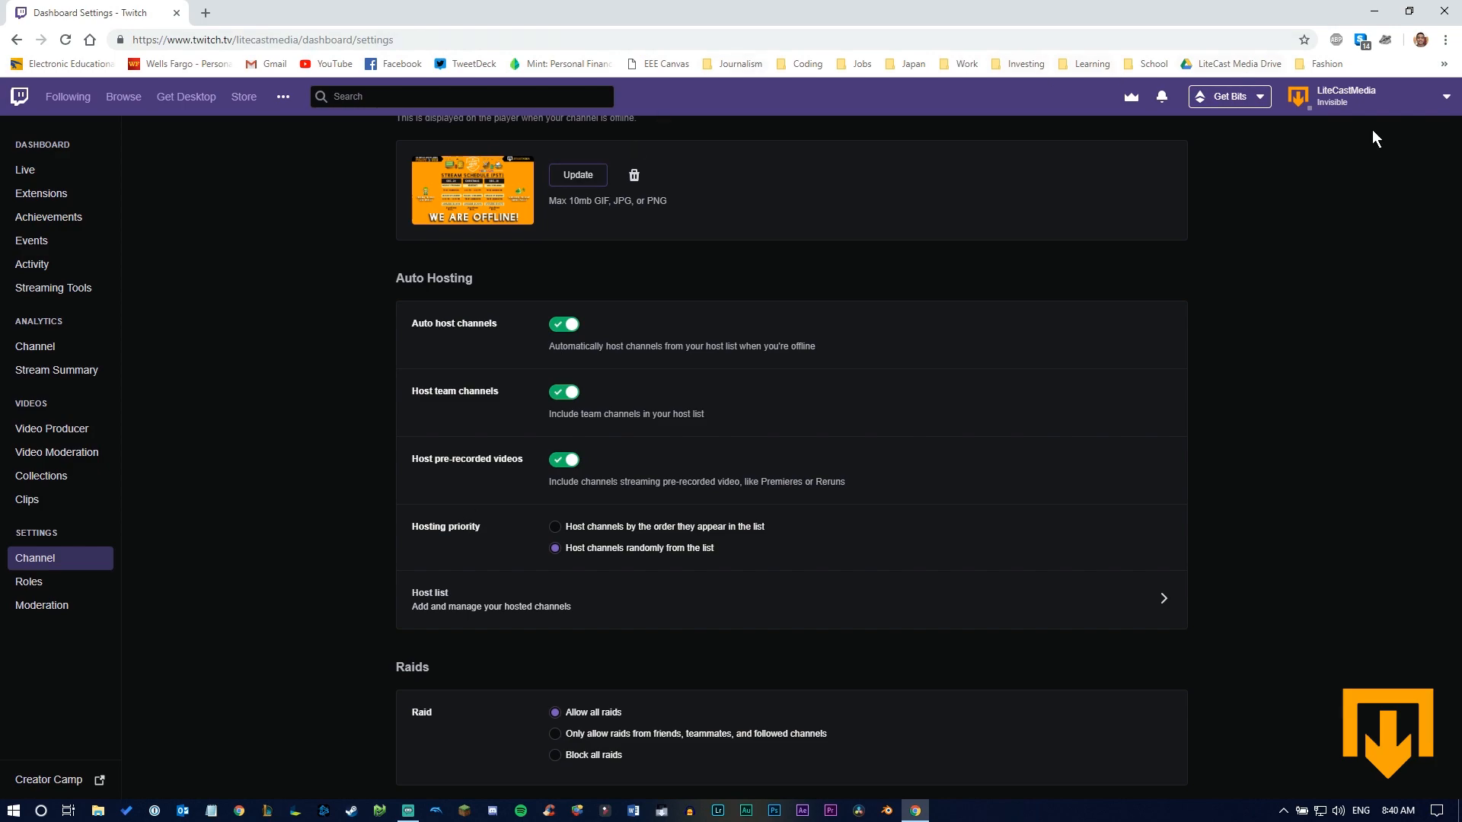
# Step: Open the LiteCastMedia channel page from the account menu
pyautogui.click(1346, 96)
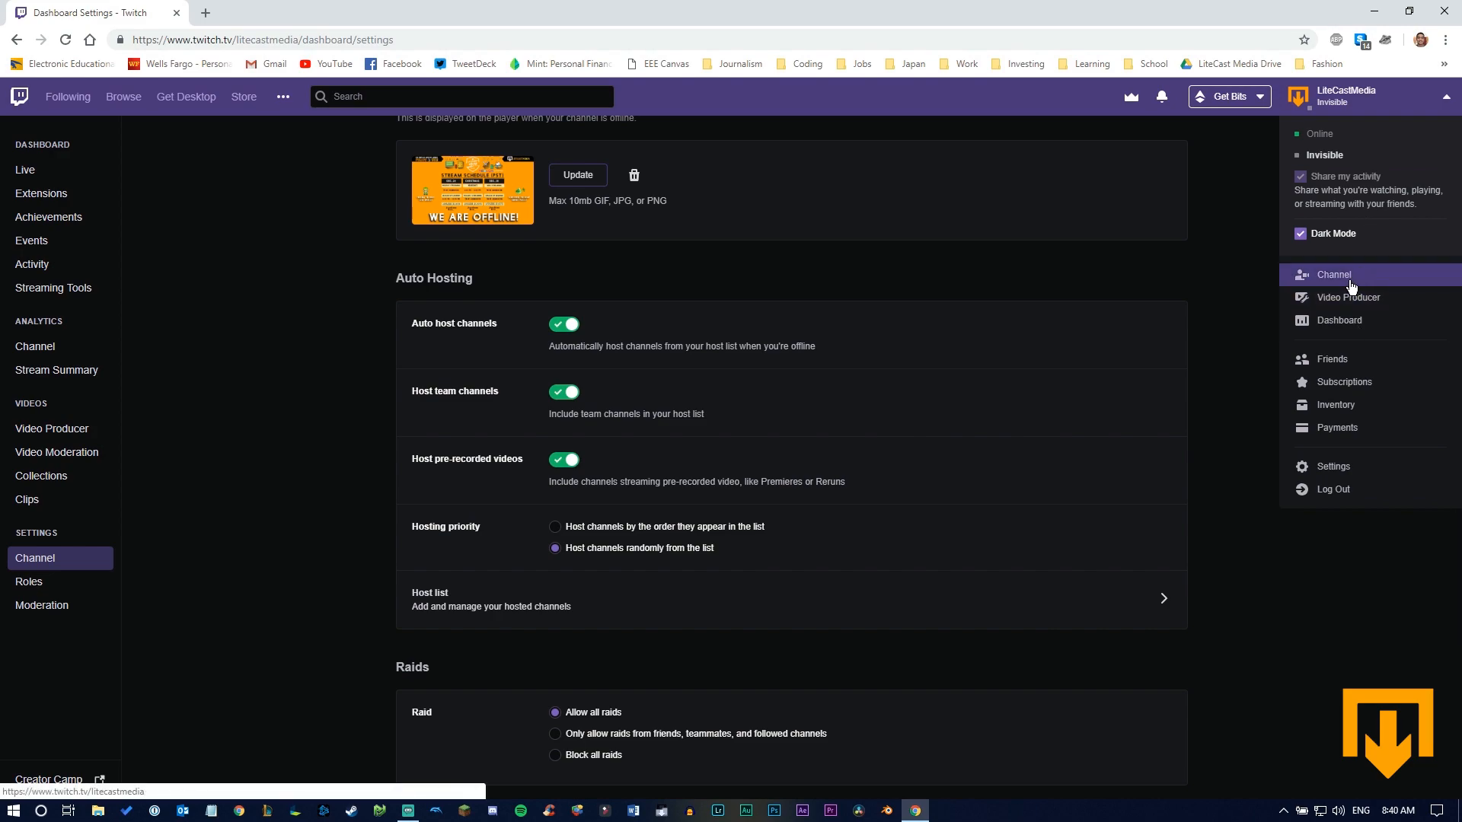
pyautogui.click(1333, 274)
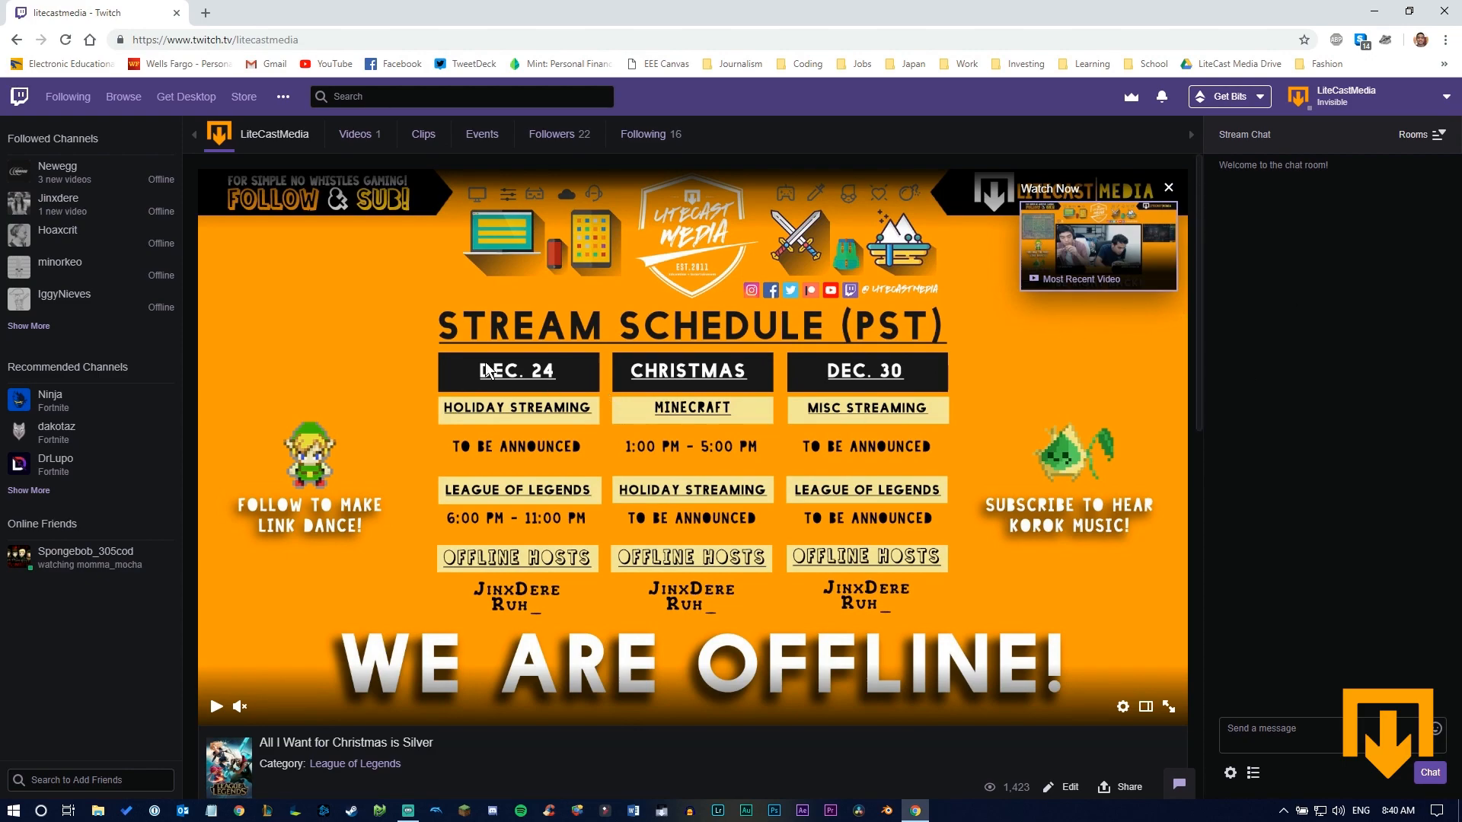
pyautogui.moveTo(539, 416)
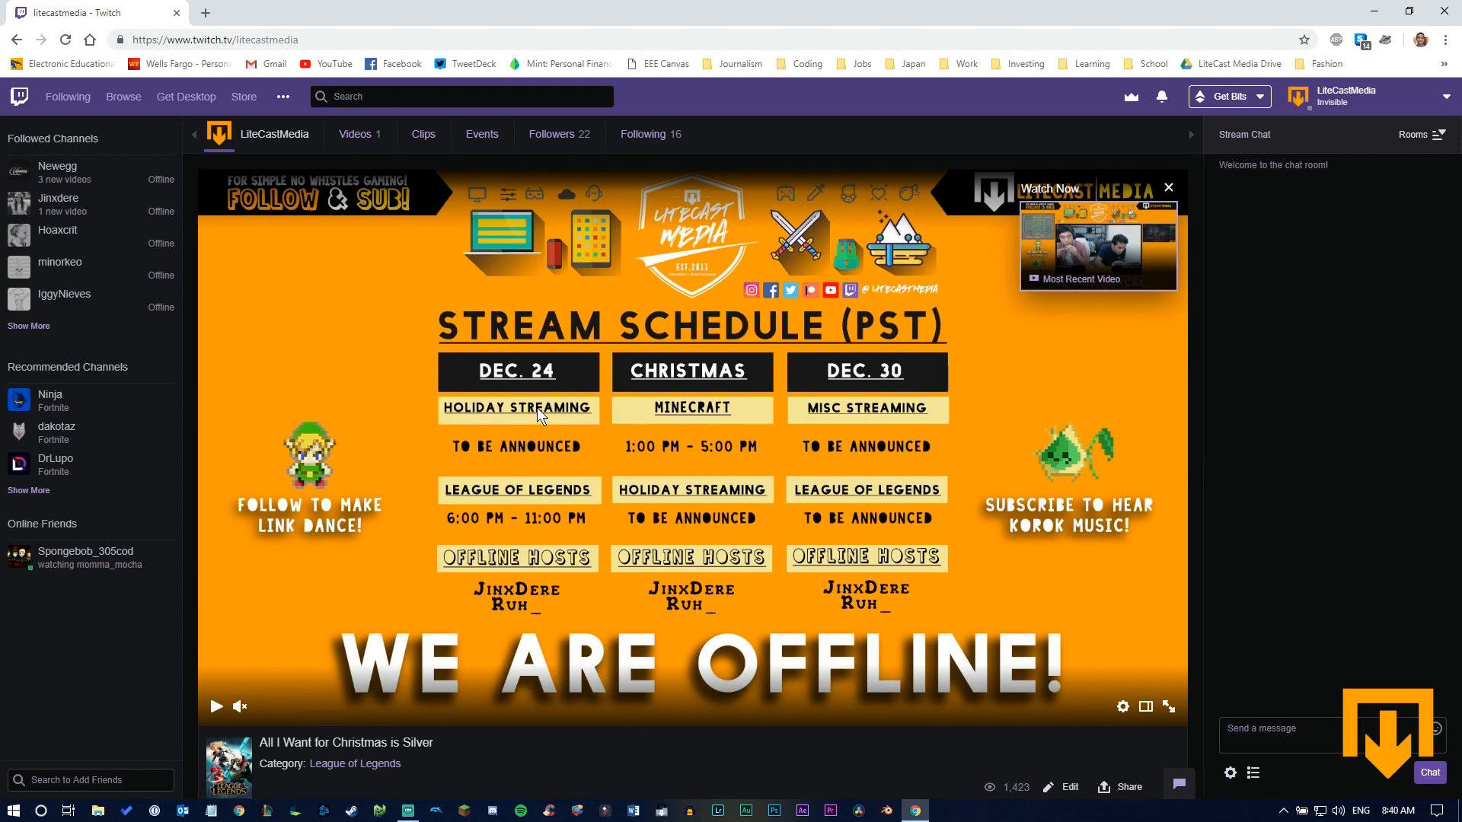